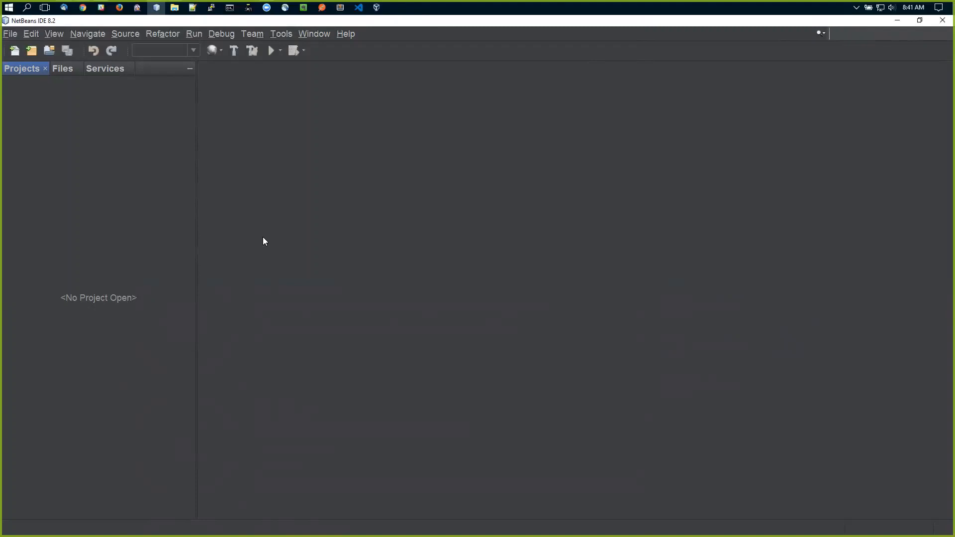
{"action": "mouse_move", "coordinate": [311, 139]}
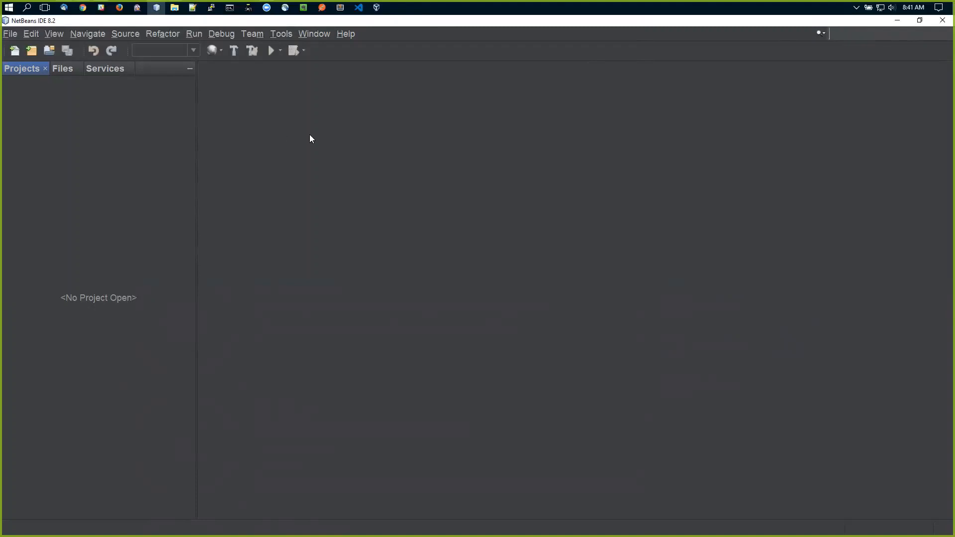
{"action": "mouse_move", "coordinate": [277, 193]}
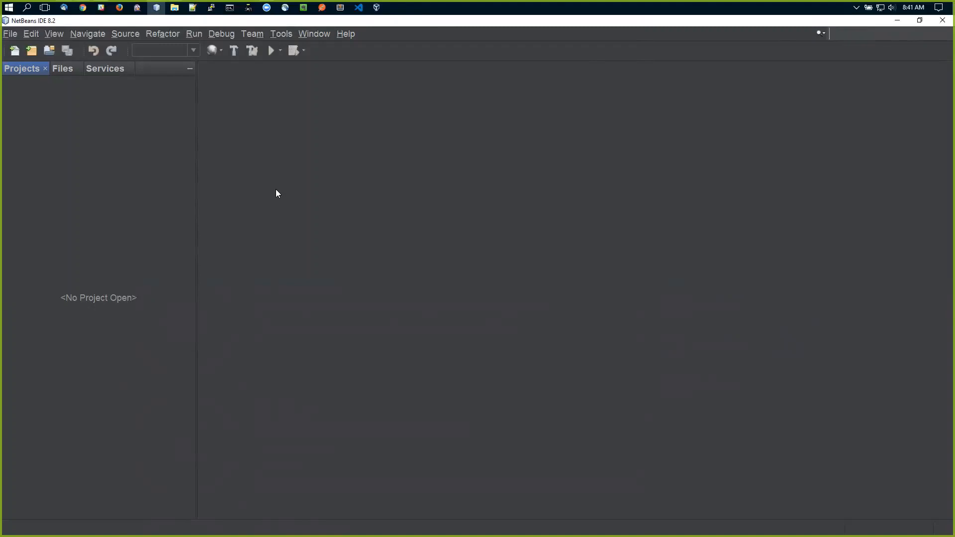
{"action": "mouse_move", "coordinate": [155, 159]}
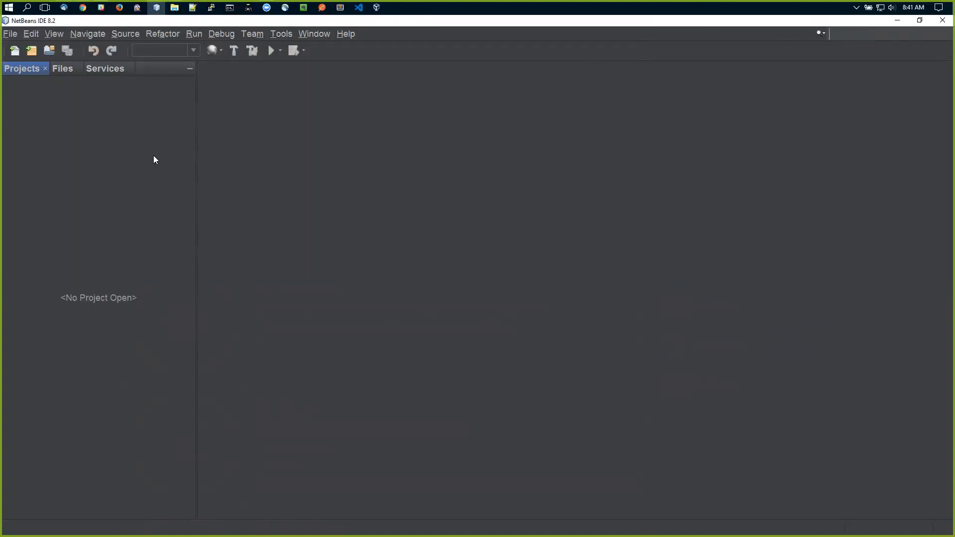
{"action": "mouse_move", "coordinate": [306, 170]}
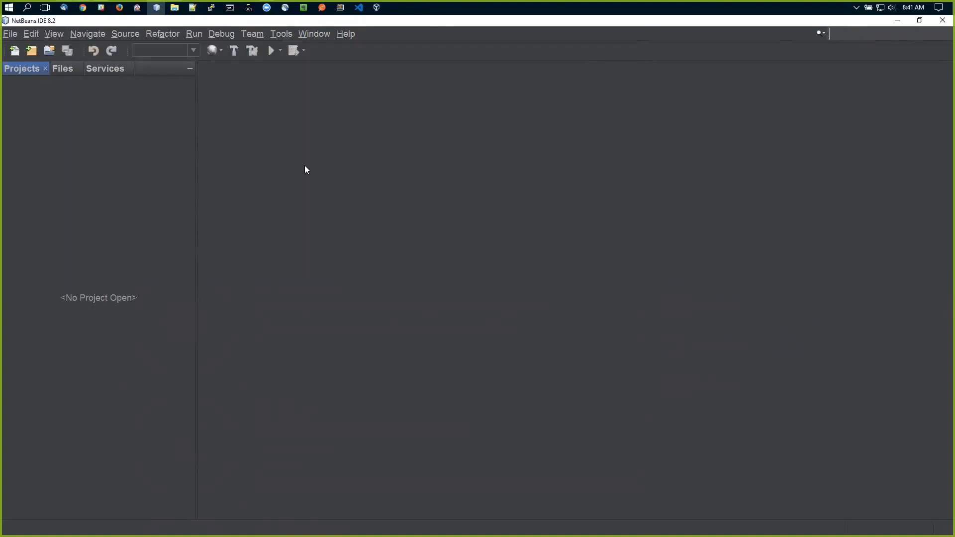
{"action": "mouse_move", "coordinate": [70, 158]}
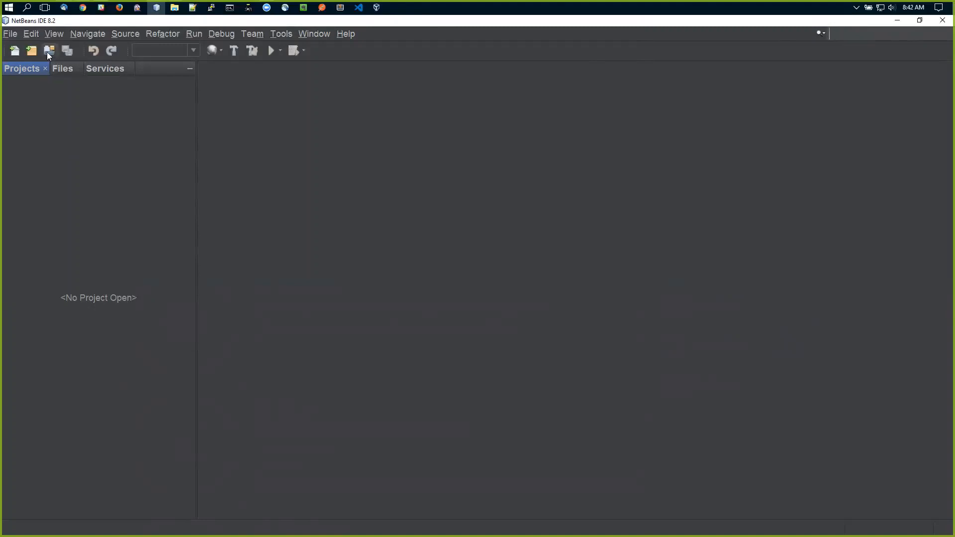
{"action": "mouse_move", "coordinate": [30, 50]}
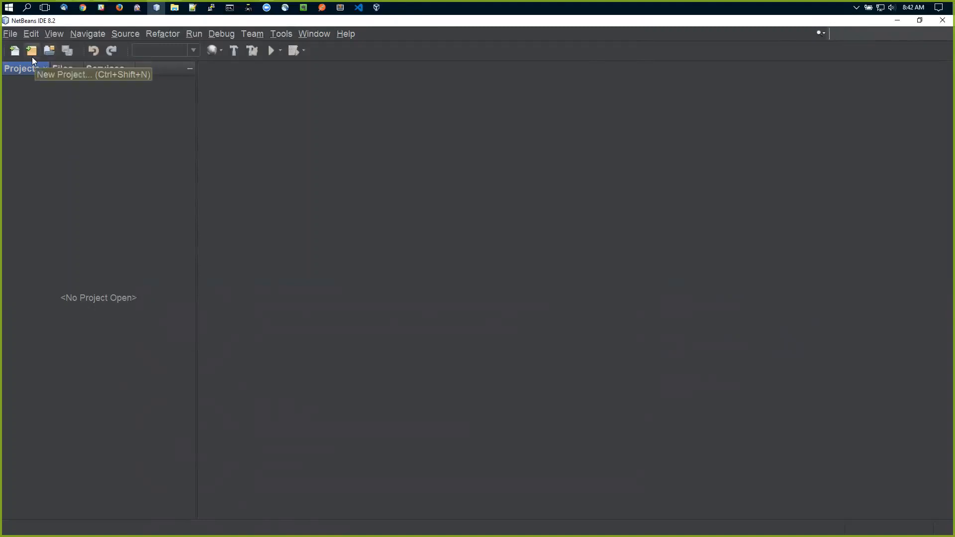
- Pick the Oracle JET QuickStart Basic sample in the New Project wizard and reposition the dialog
{"action": "left_click", "coordinate": [31, 49]}
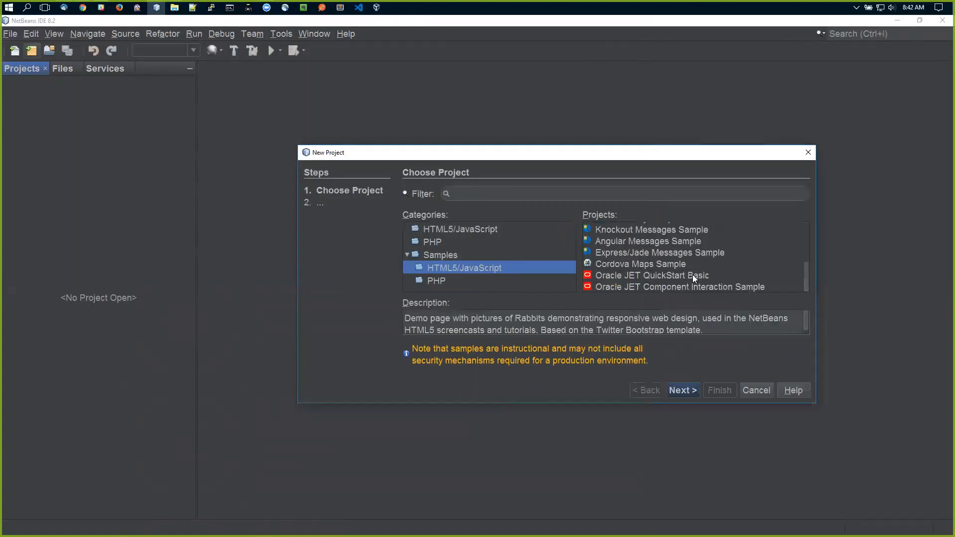
{"action": "left_click", "coordinate": [652, 275]}
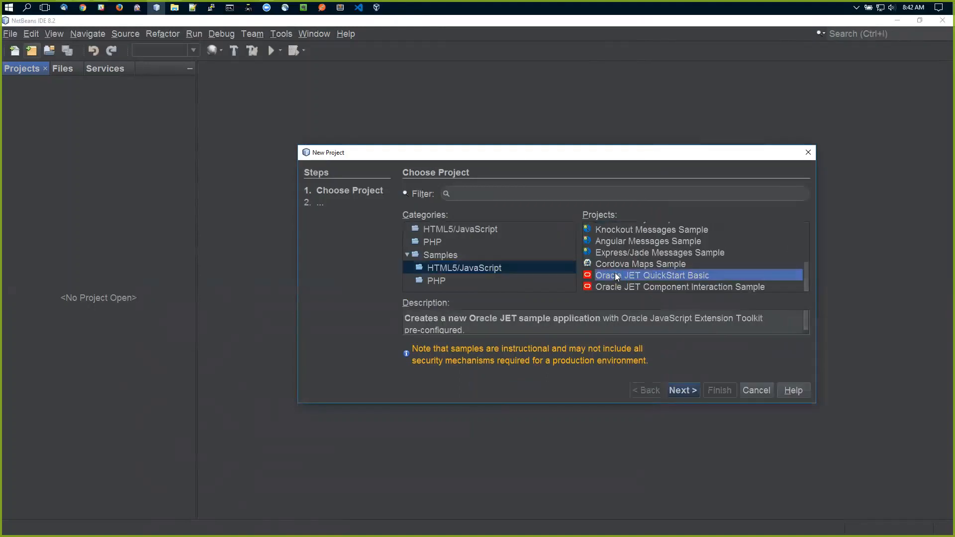
{"action": "mouse_move", "coordinate": [663, 294]}
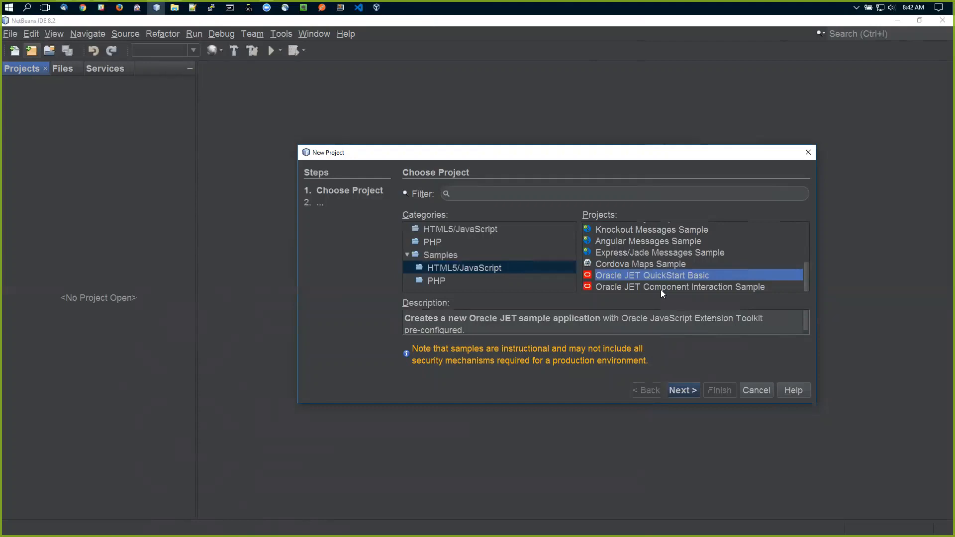
{"action": "mouse_move", "coordinate": [638, 279]}
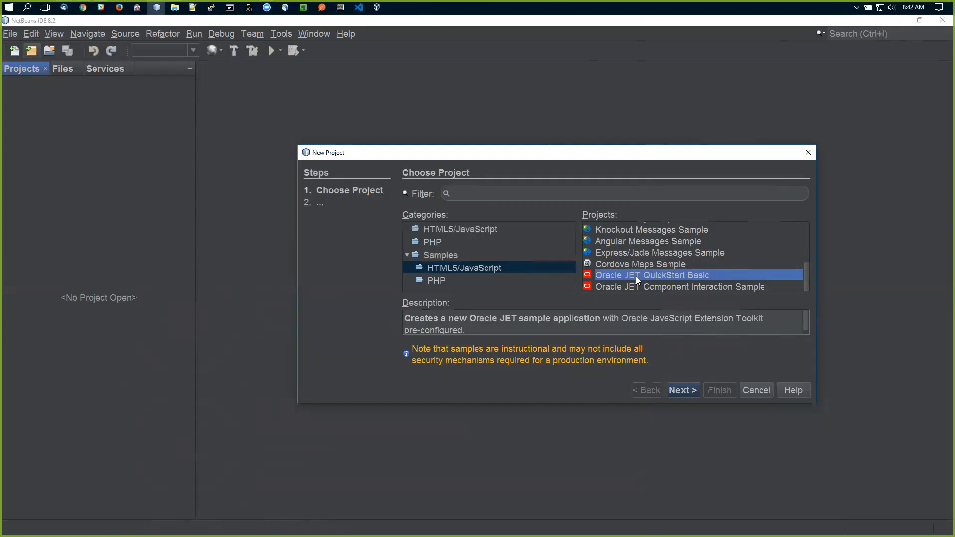
{"action": "left_click_drag", "start_coordinate": [556, 152], "coordinate": [488, 106]}
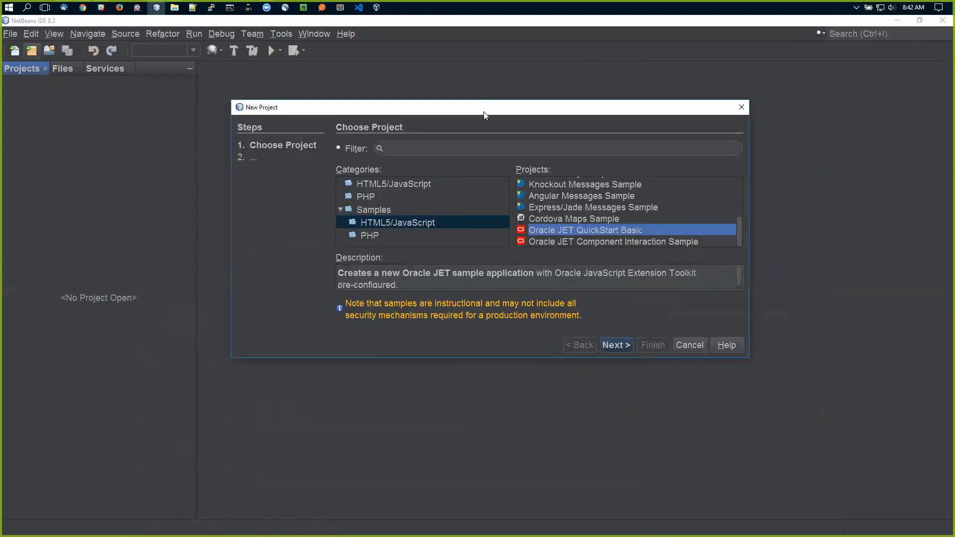
{"action": "mouse_move", "coordinate": [485, 263]}
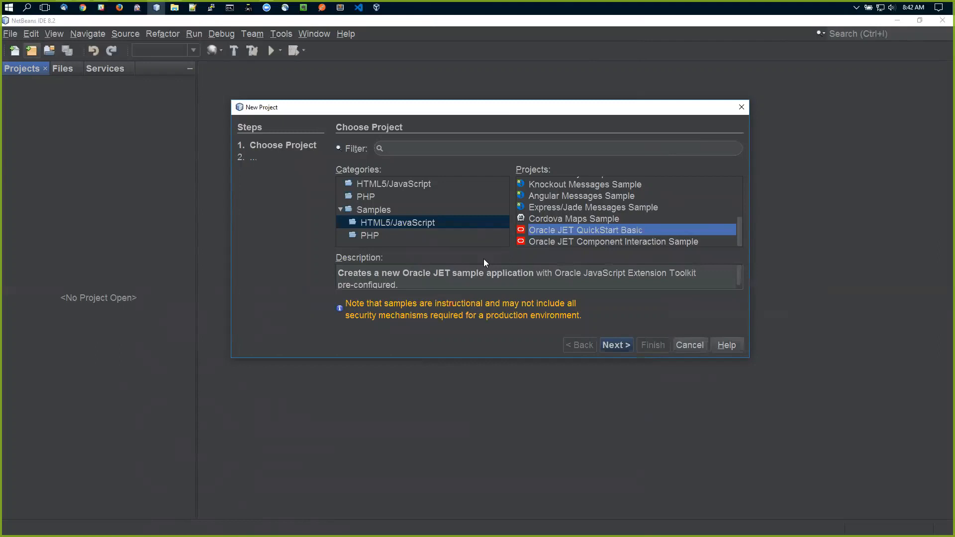
{"action": "mouse_move", "coordinate": [545, 234]}
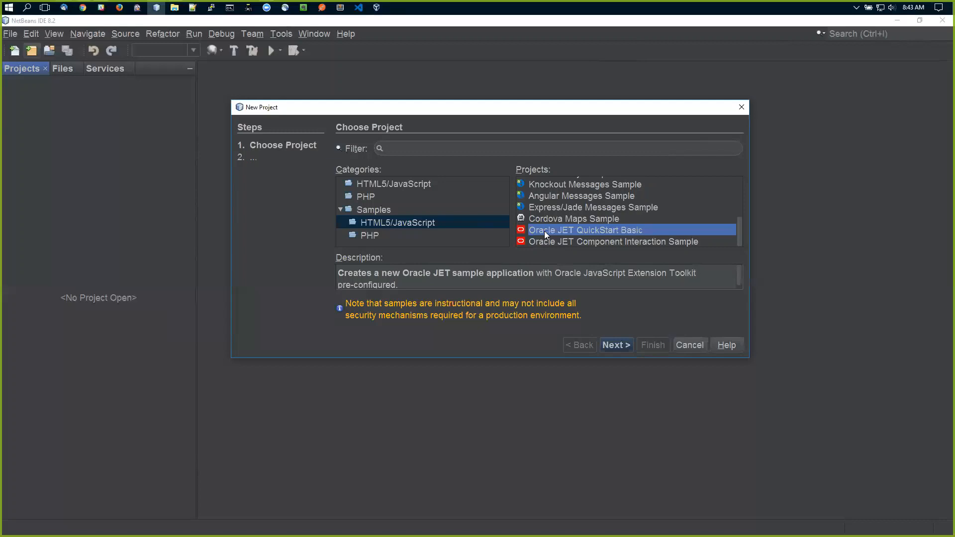
{"action": "mouse_move", "coordinate": [588, 234]}
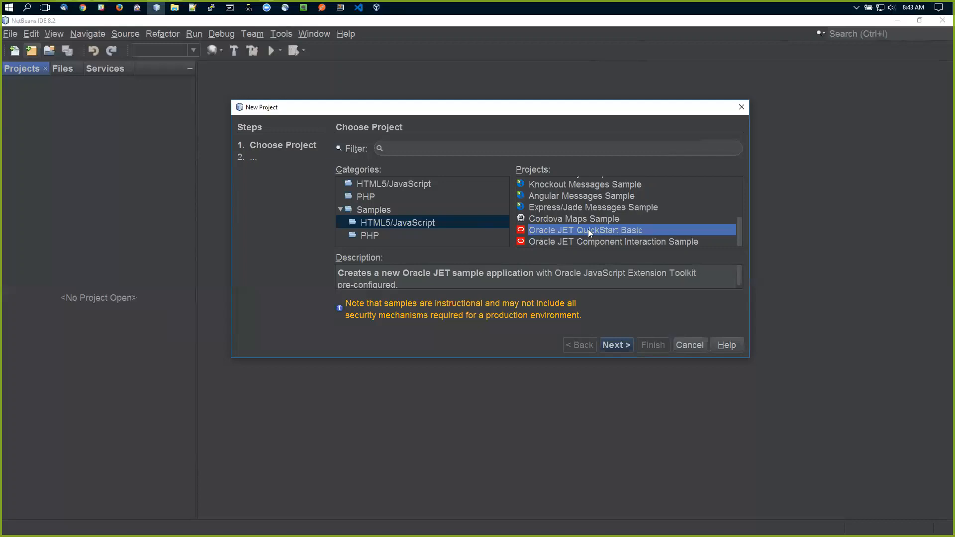
{"action": "mouse_move", "coordinate": [513, 112]}
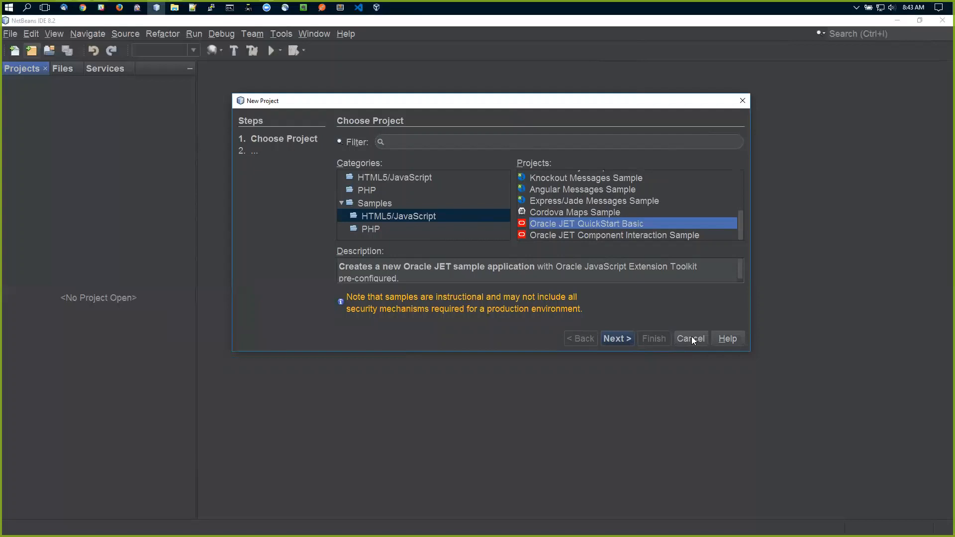
{"action": "left_click", "coordinate": [691, 338]}
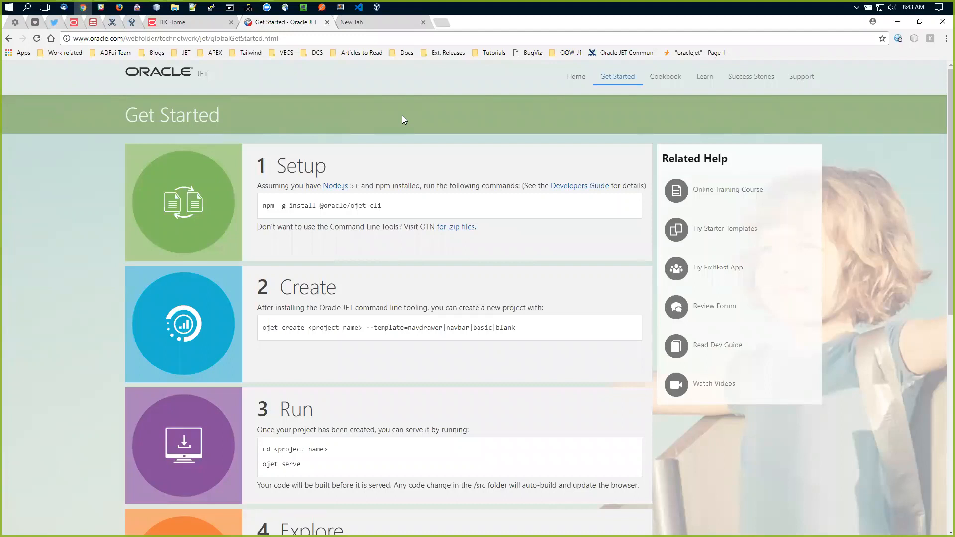
{"action": "left_click", "coordinate": [163, 38]}
{"action": "type", "text": "oraclejet.org"}
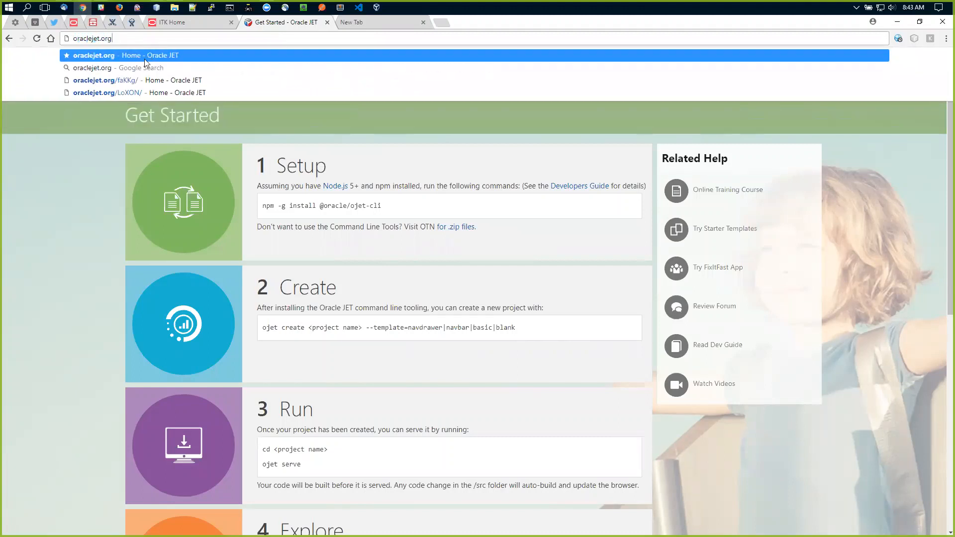
{"action": "left_click", "coordinate": [82, 192]}
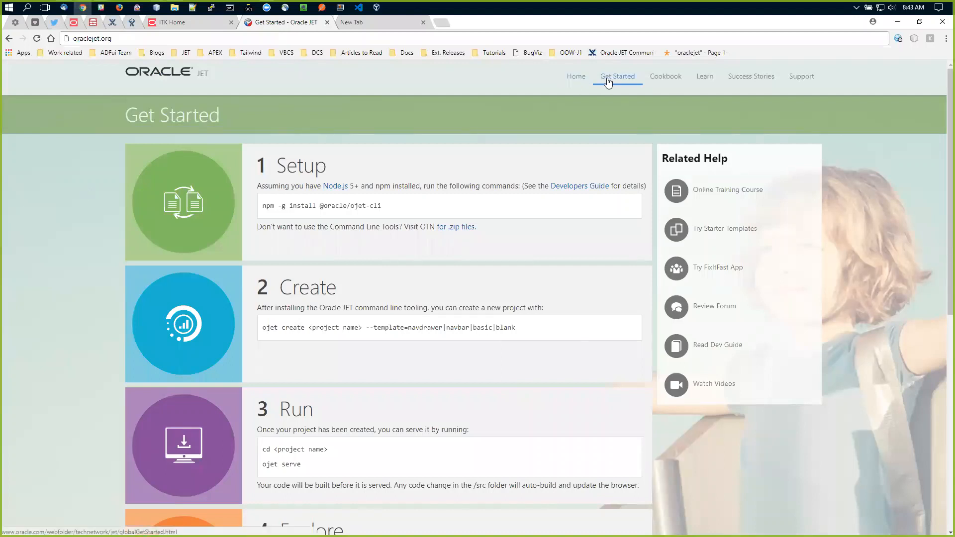
{"action": "mouse_move", "coordinate": [261, 212]}
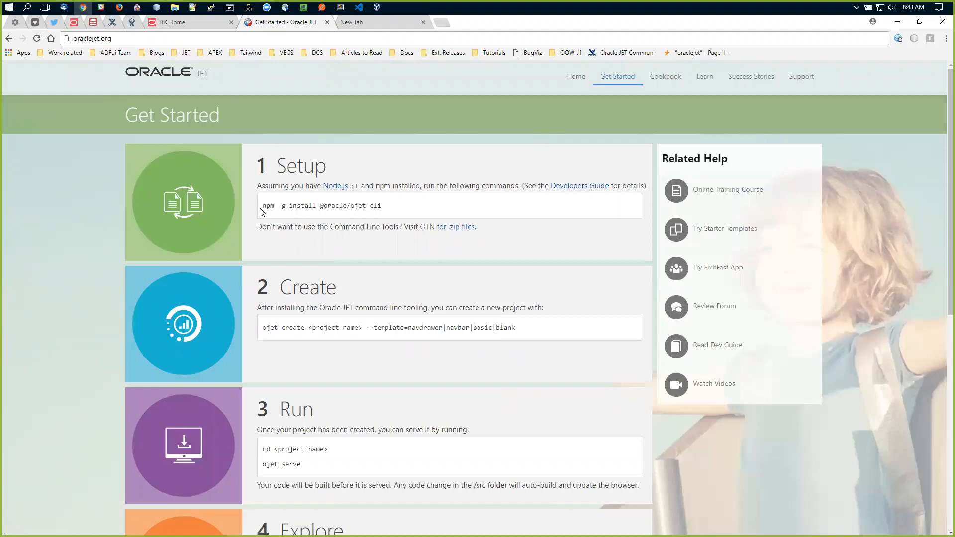
{"action": "double_click", "coordinate": [320, 205]}
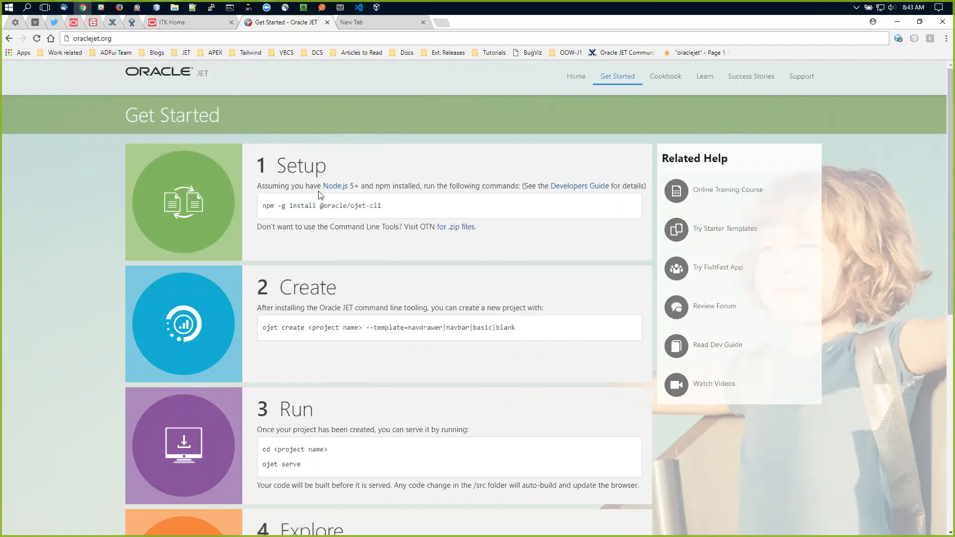
{"action": "mouse_move", "coordinate": [434, 210]}
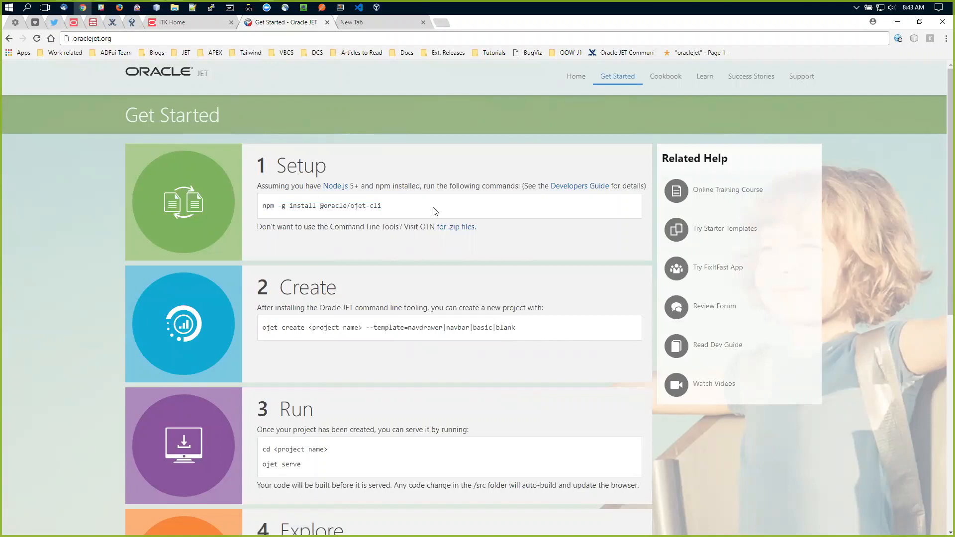
{"action": "double_click", "coordinate": [267, 206]}
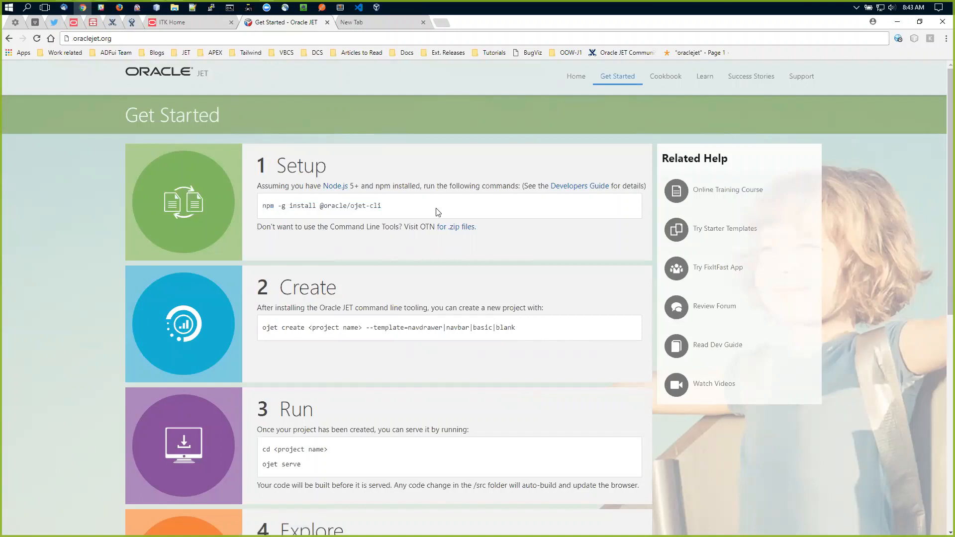
{"action": "double_click", "coordinate": [352, 205]}
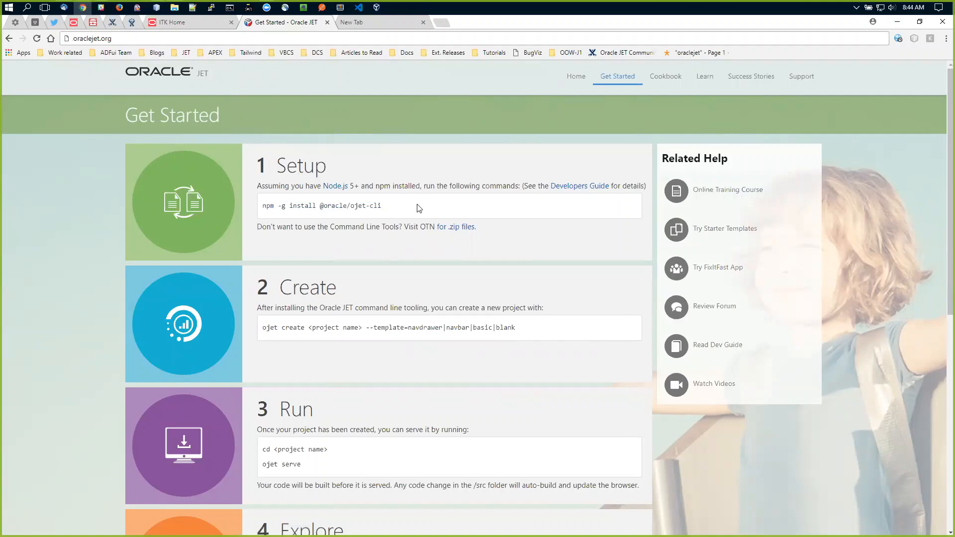
{"action": "mouse_move", "coordinate": [413, 270]}
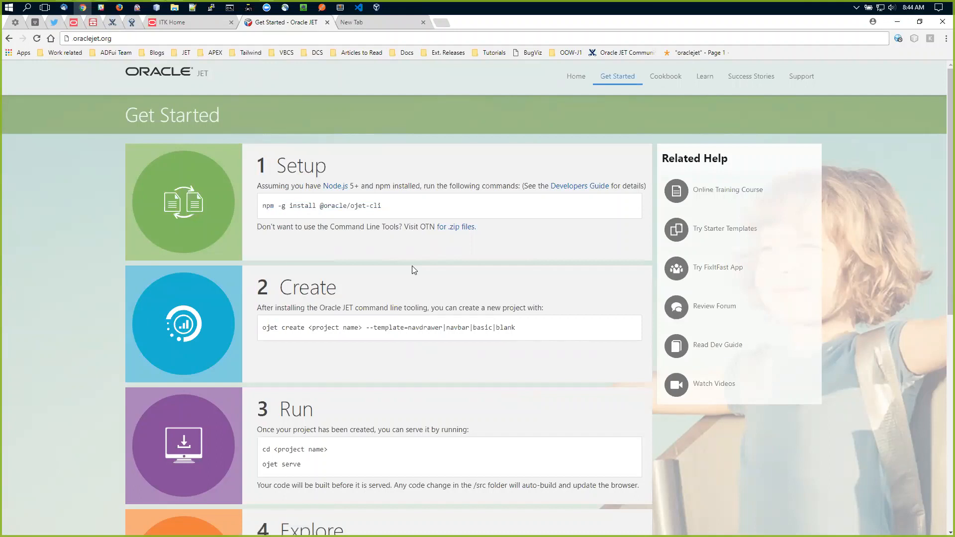
{"action": "mouse_move", "coordinate": [411, 227]}
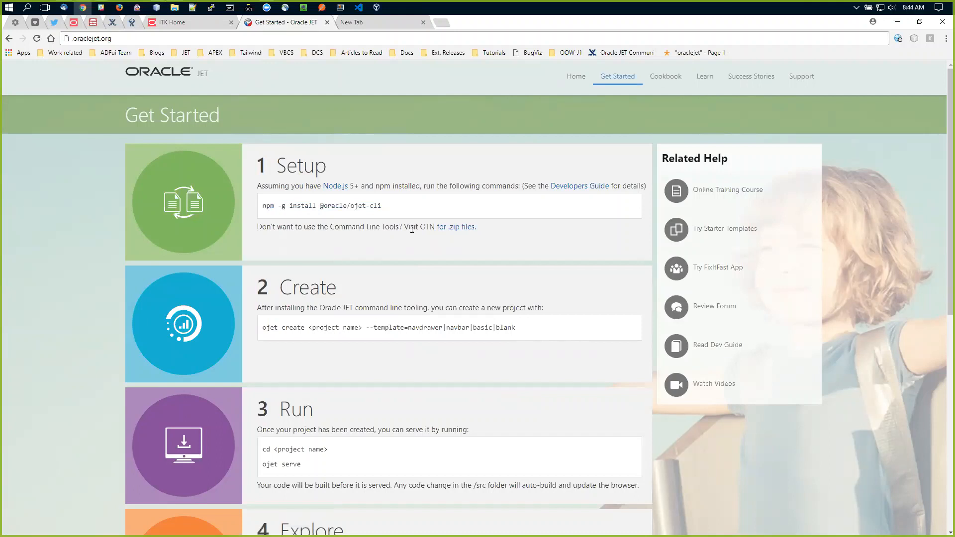
{"action": "mouse_move", "coordinate": [300, 254]}
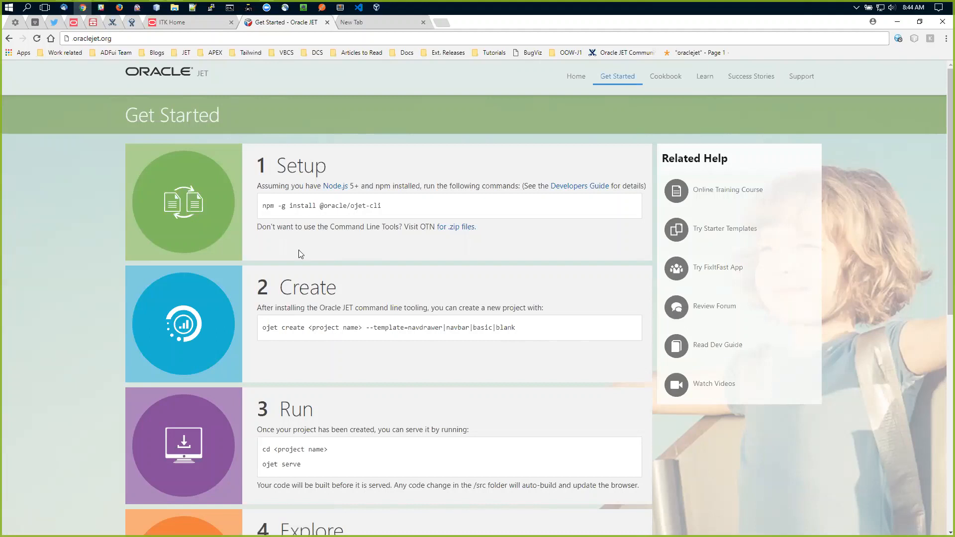
{"action": "double_click", "coordinate": [280, 206]}
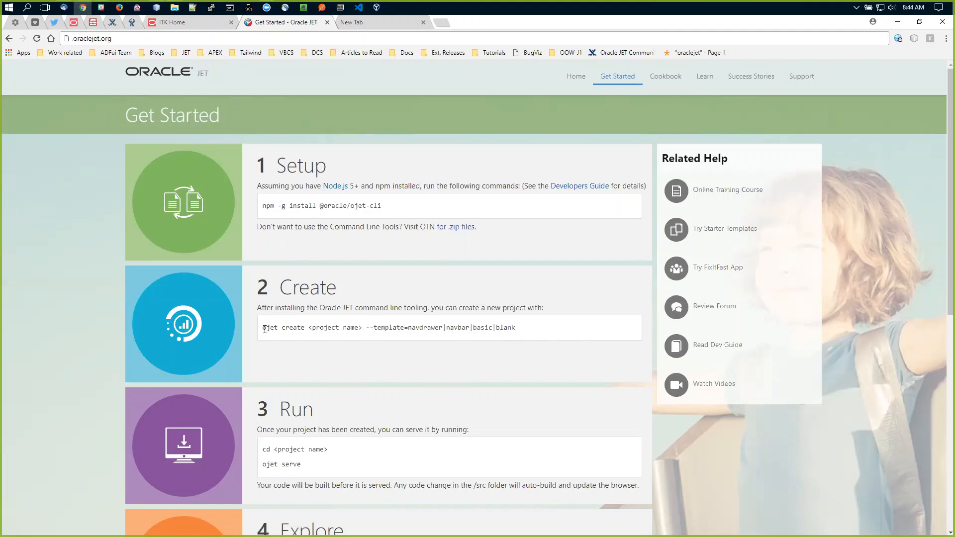
{"action": "double_click", "coordinate": [269, 327]}
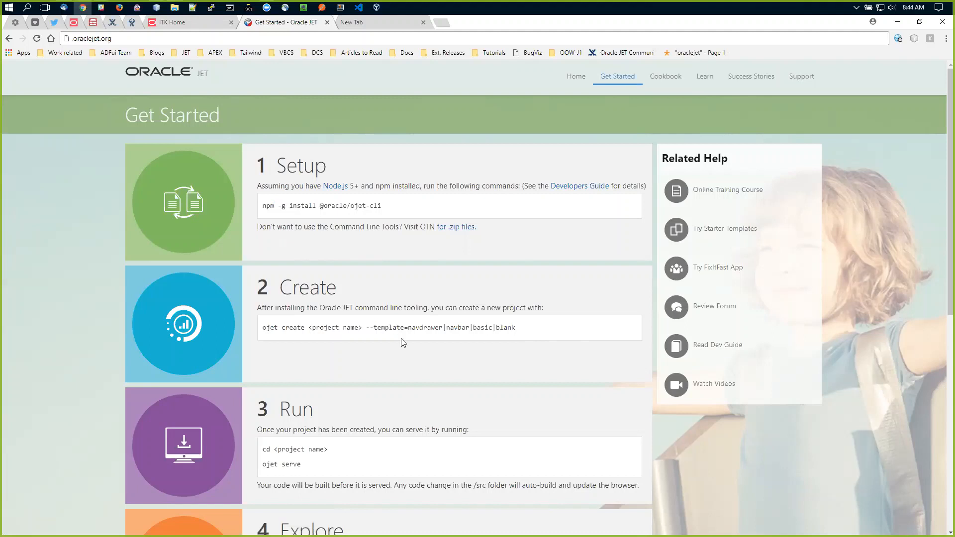
{"action": "double_click", "coordinate": [424, 327]}
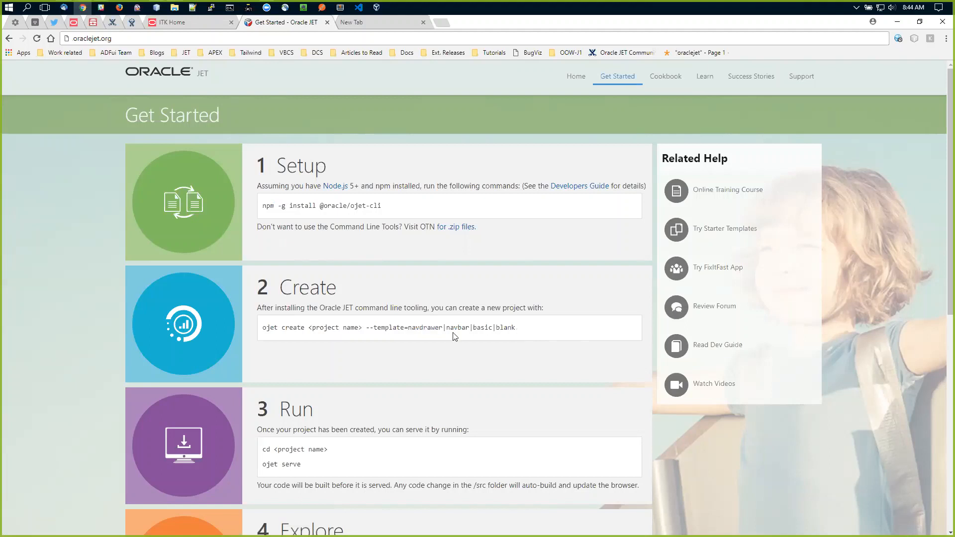
{"action": "mouse_move", "coordinate": [479, 327]}
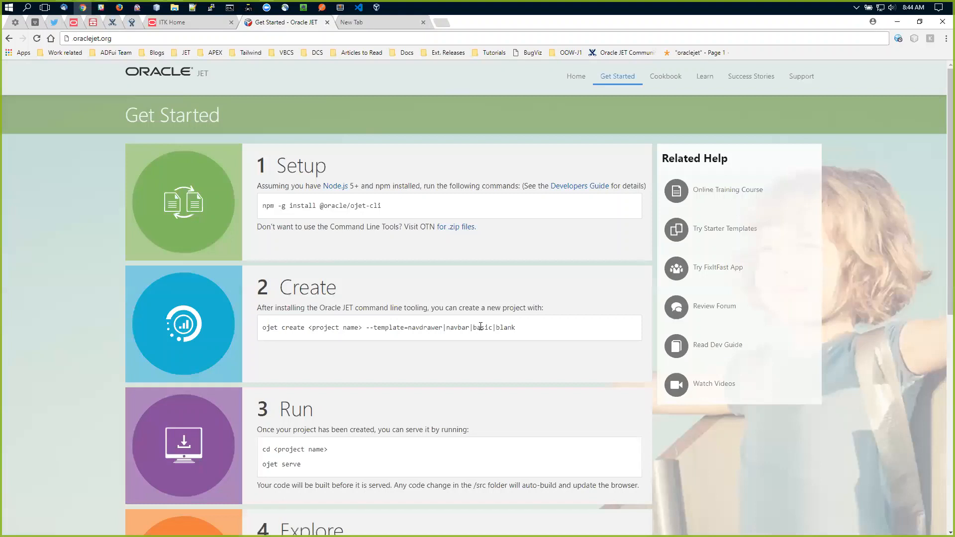
{"action": "mouse_move", "coordinate": [463, 346]}
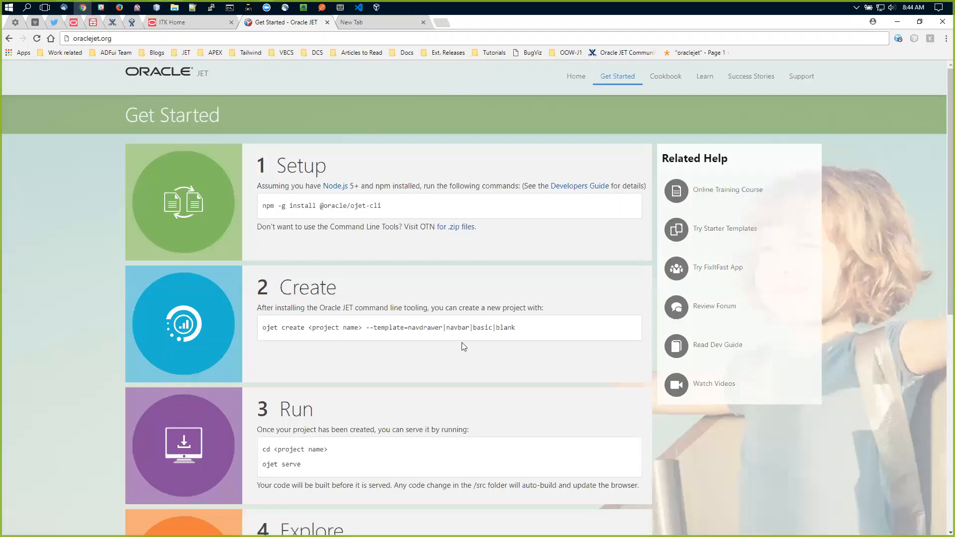
{"action": "double_click", "coordinate": [424, 327]}
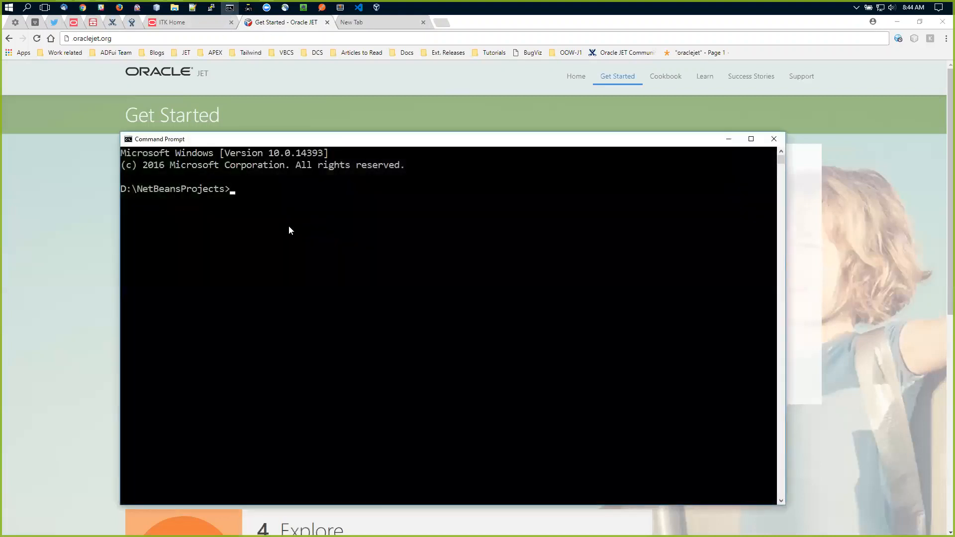
- Run 'ojet create mySampleApp --template=navdrawer' in Command Prompt
{"action": "left_click", "coordinate": [276, 201]}
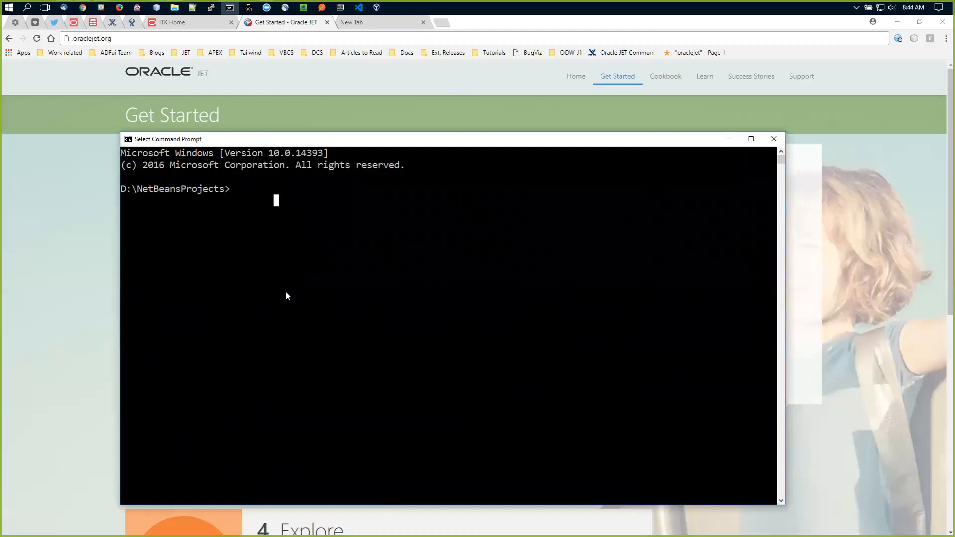
{"action": "type", "text": "ojet m"}
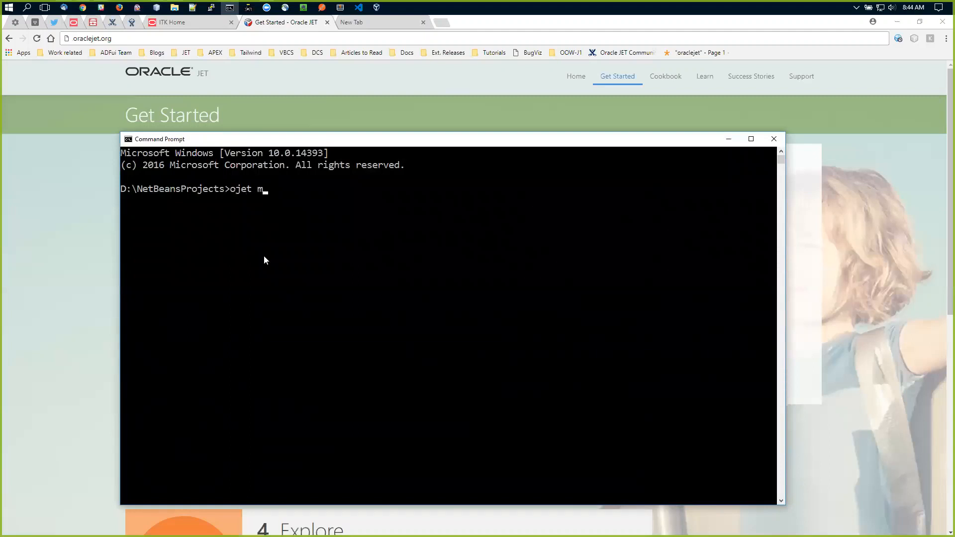
{"action": "type", "text": "ySampleAp"}
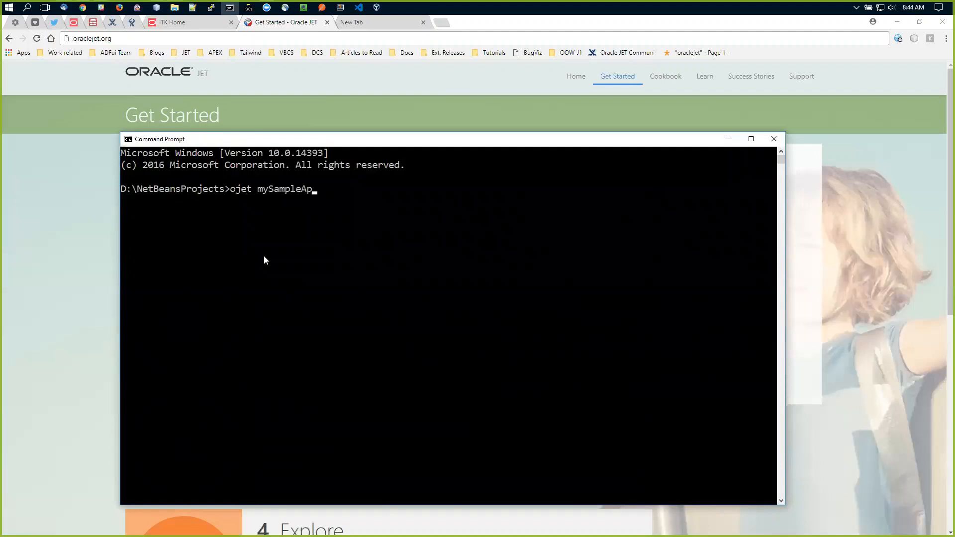
{"action": "type", "text": "p"}
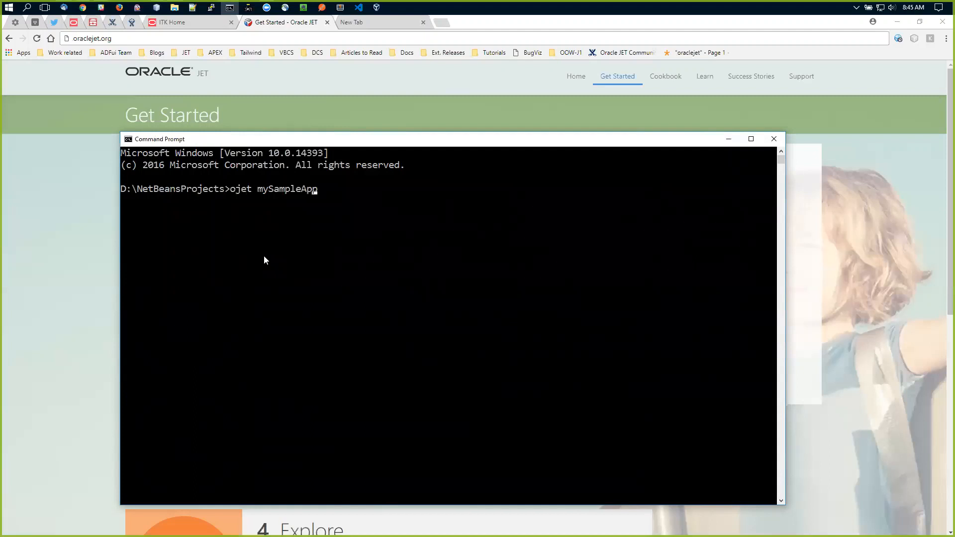
{"action": "type", "text": "create"}
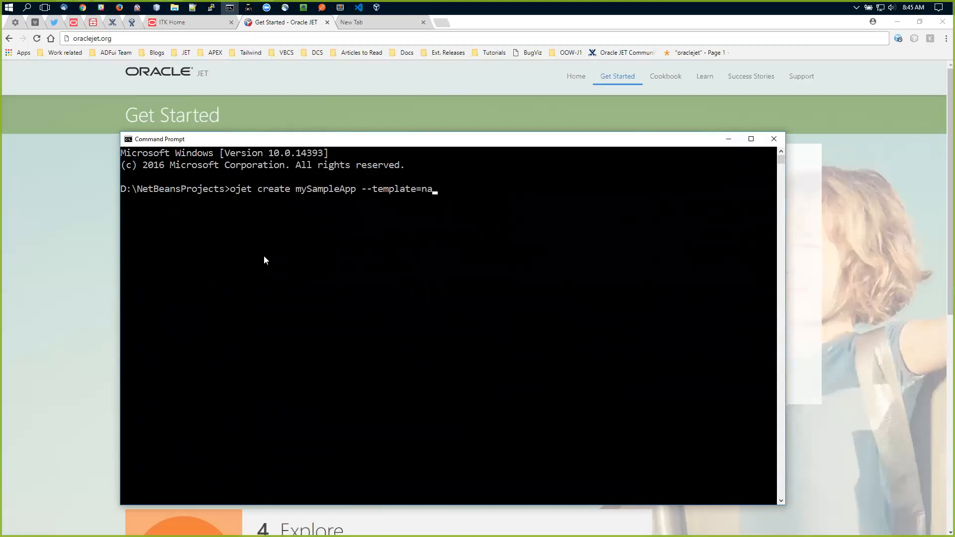
{"action": "type", "text": "vdrawe"}
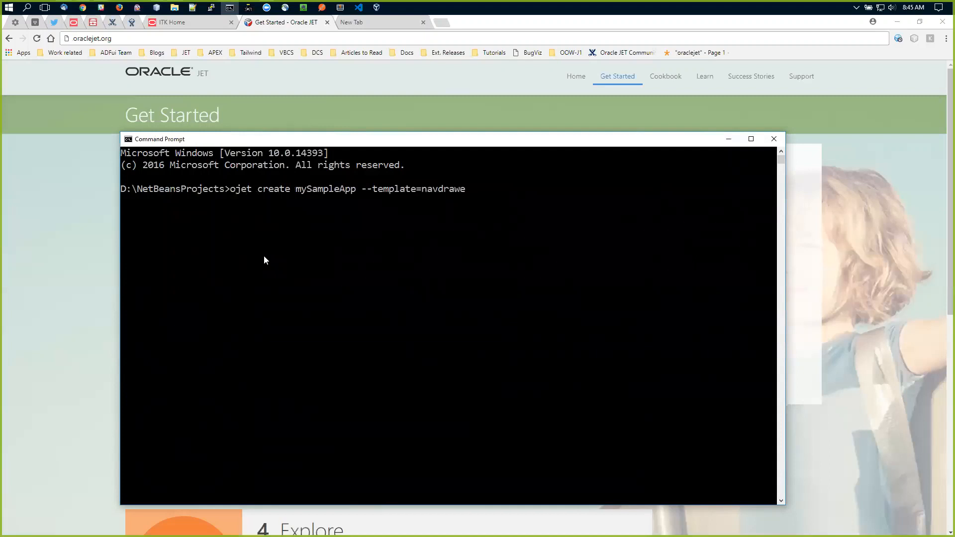
{"action": "key", "text": "enter"}
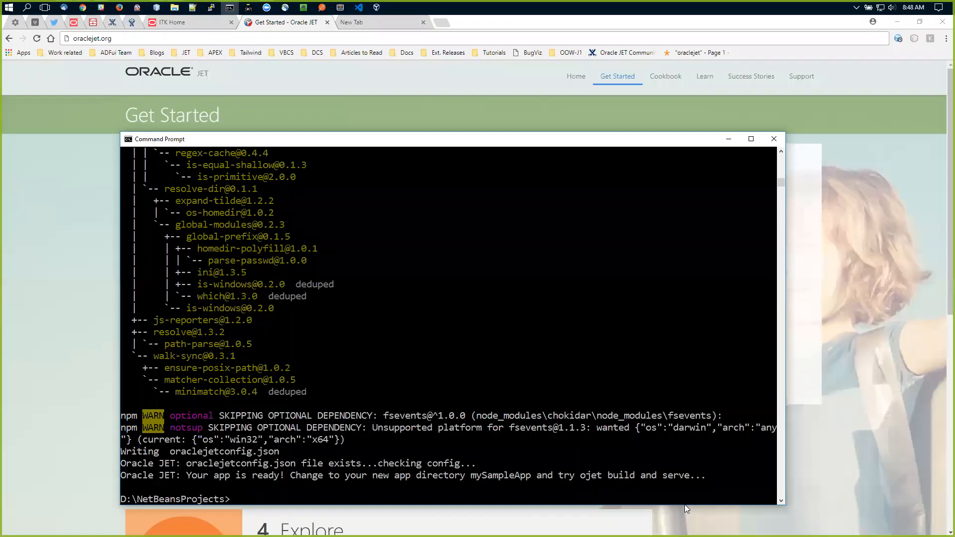
{"action": "mouse_move", "coordinate": [481, 413]}
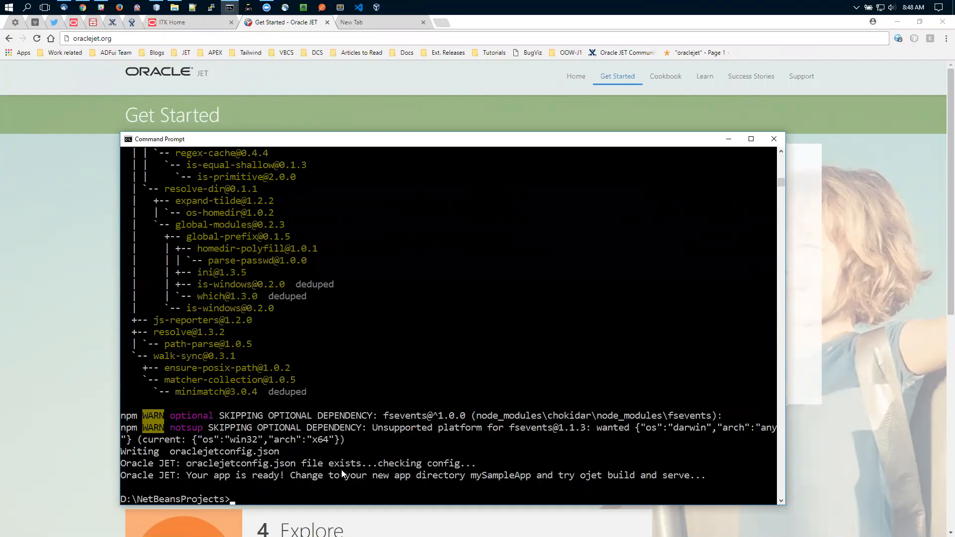
{"action": "mouse_move", "coordinate": [341, 490]}
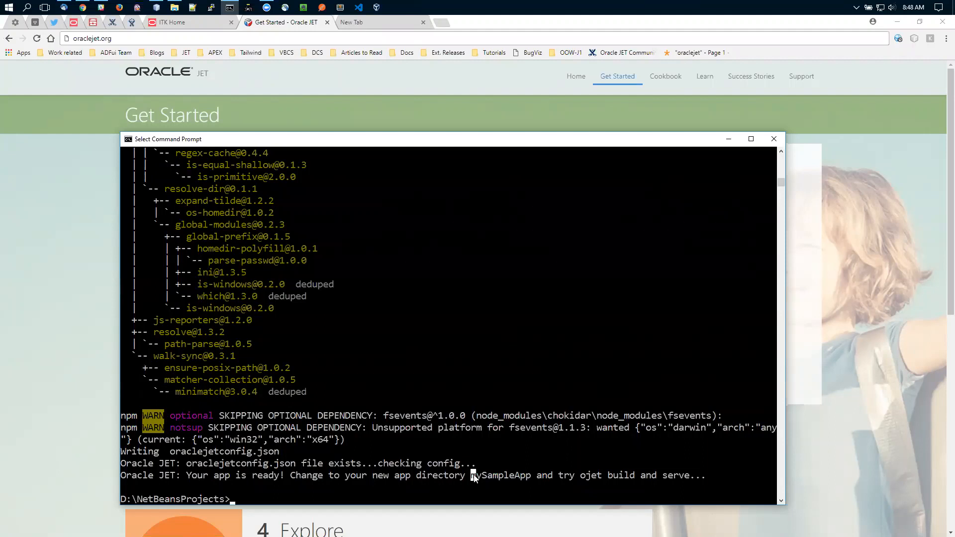
{"action": "double_click", "coordinate": [500, 475]}
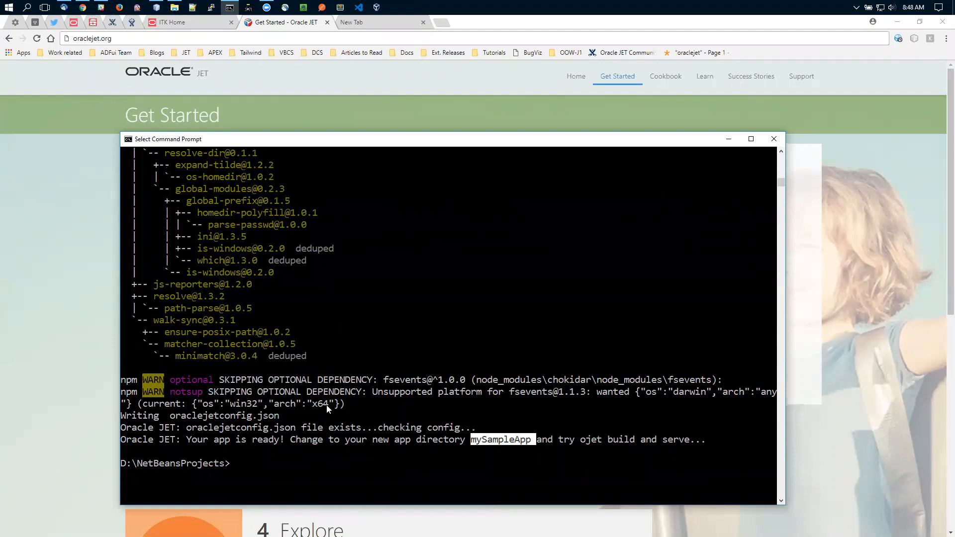
{"action": "mouse_move", "coordinate": [184, 445]}
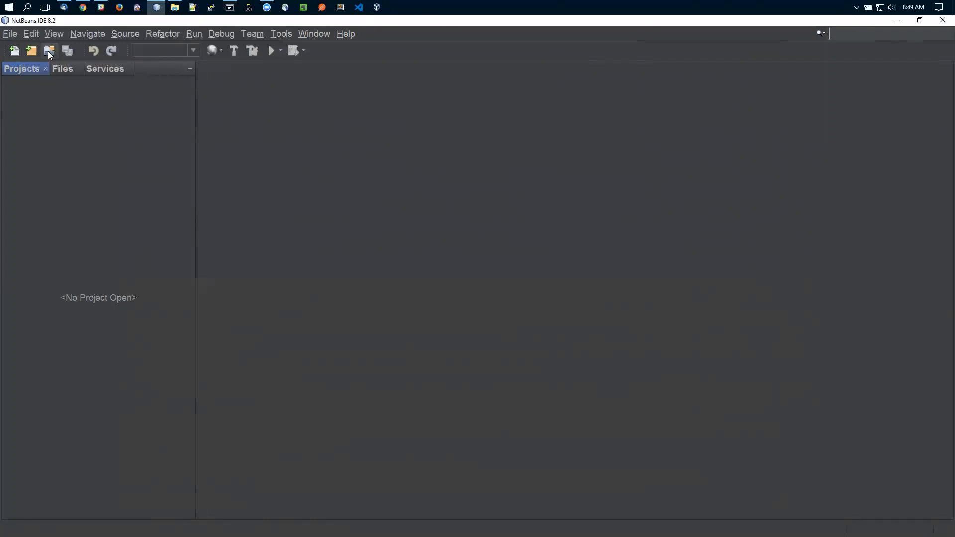
- Open the mySampleApp folder from NetBeansProjects as a project
{"action": "left_click", "coordinate": [48, 50]}
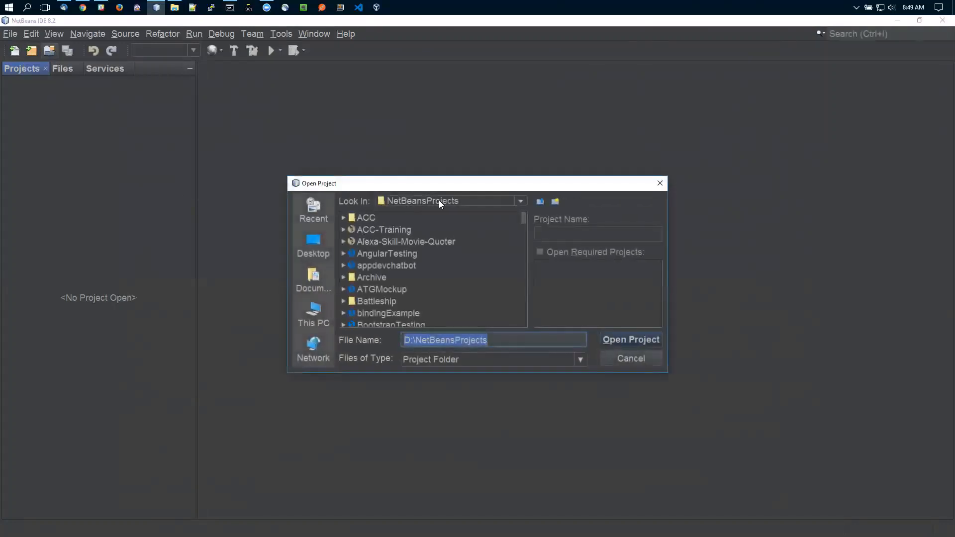
{"action": "mouse_move", "coordinate": [522, 224]}
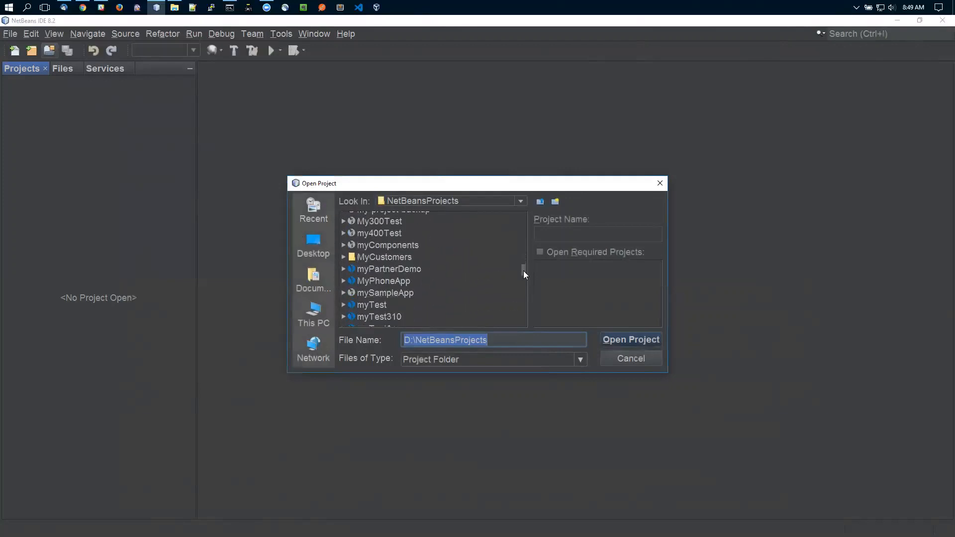
{"action": "left_click", "coordinate": [385, 292]}
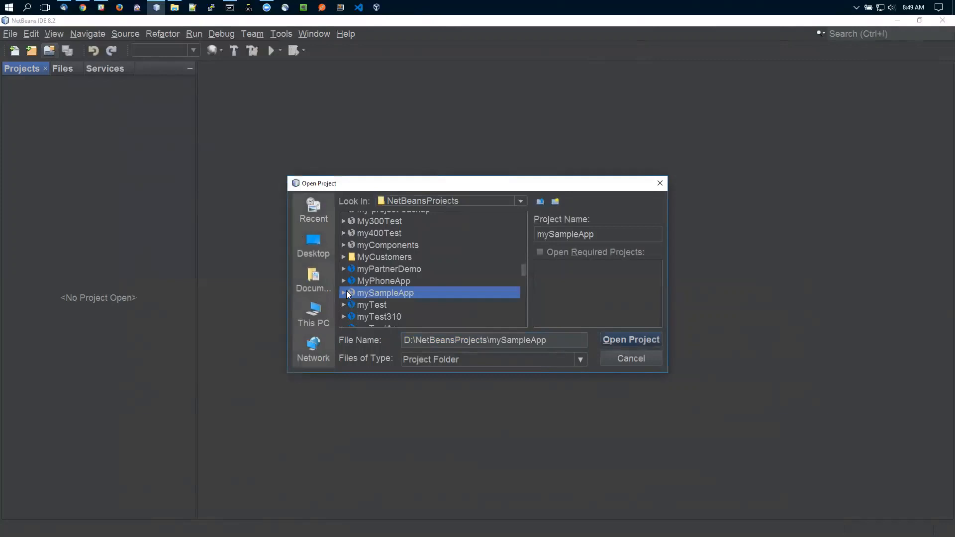
{"action": "mouse_move", "coordinate": [359, 296]}
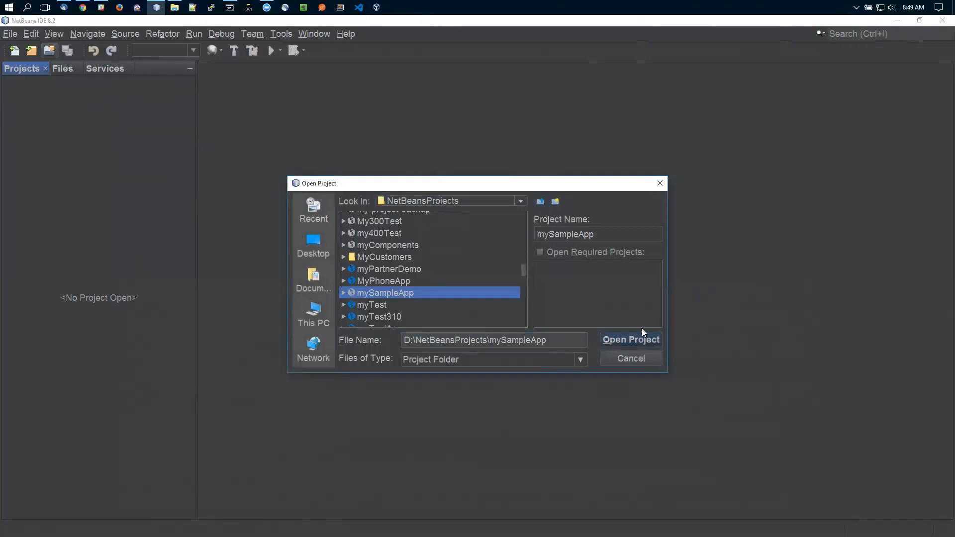
{"action": "left_click", "coordinate": [631, 339]}
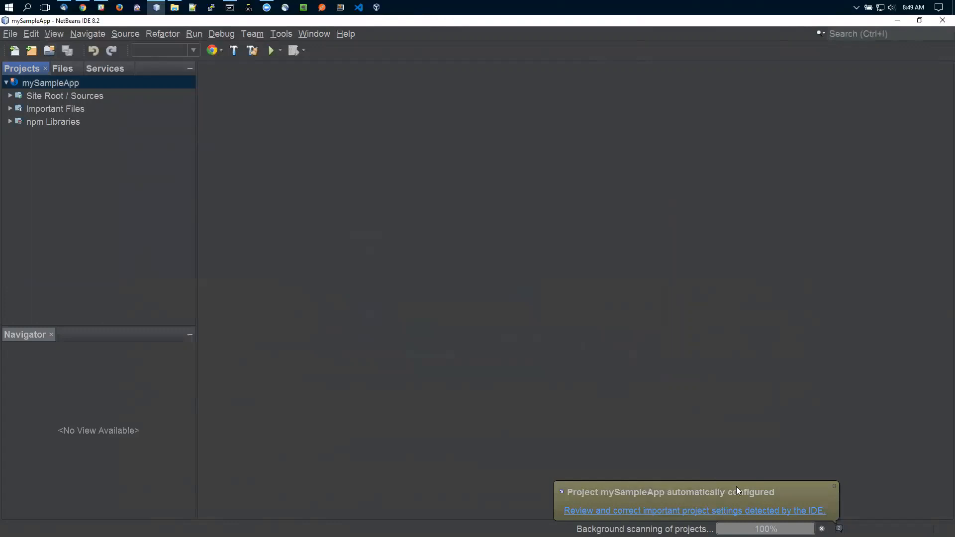
{"action": "mouse_move", "coordinate": [151, 259]}
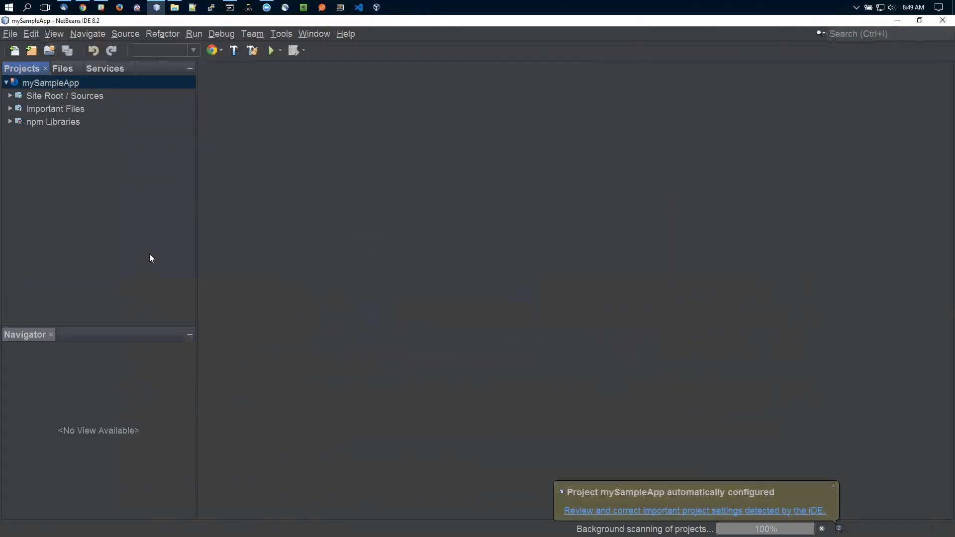
- Close the auto-configured notice, expand Site Root / Sources, and briefly peek into src
{"action": "left_click", "coordinate": [833, 486]}
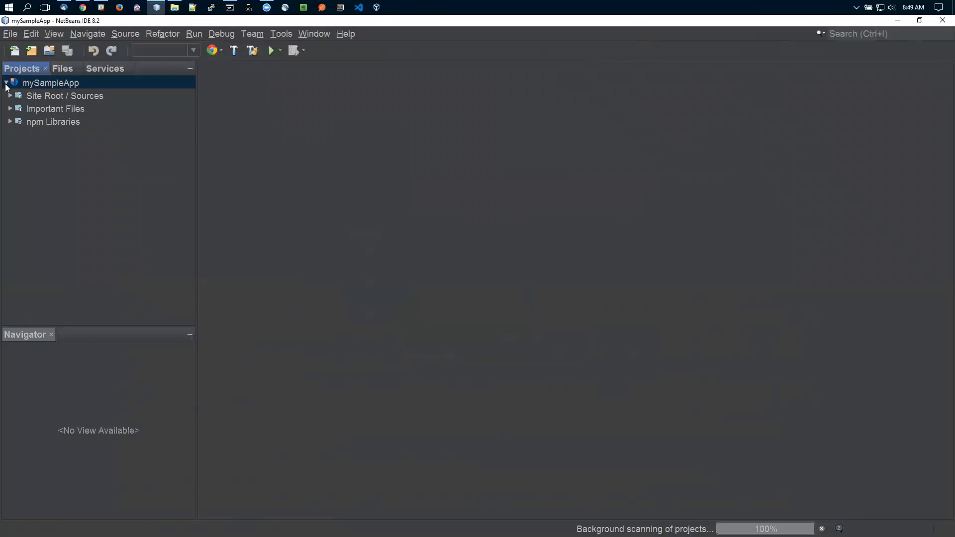
{"action": "left_click", "coordinate": [13, 96]}
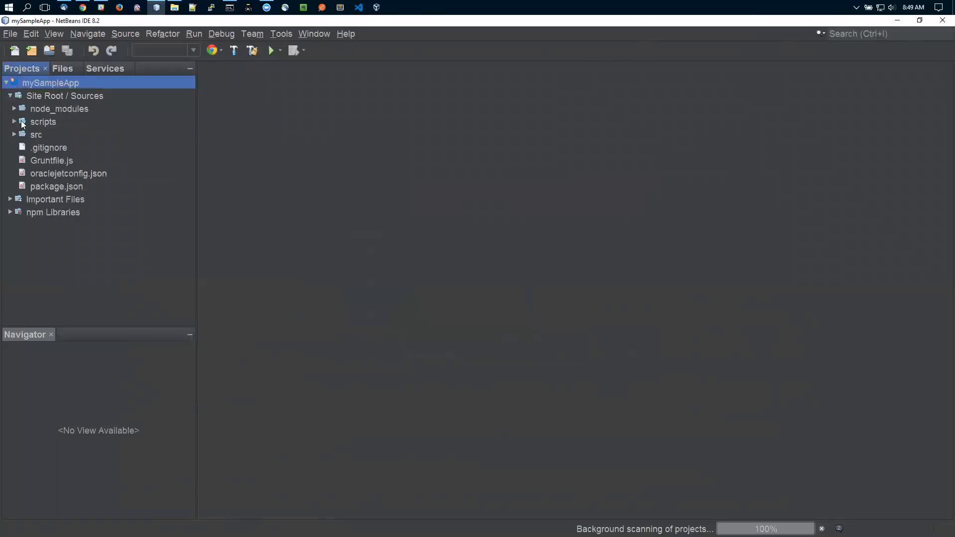
{"action": "left_click", "coordinate": [16, 135]}
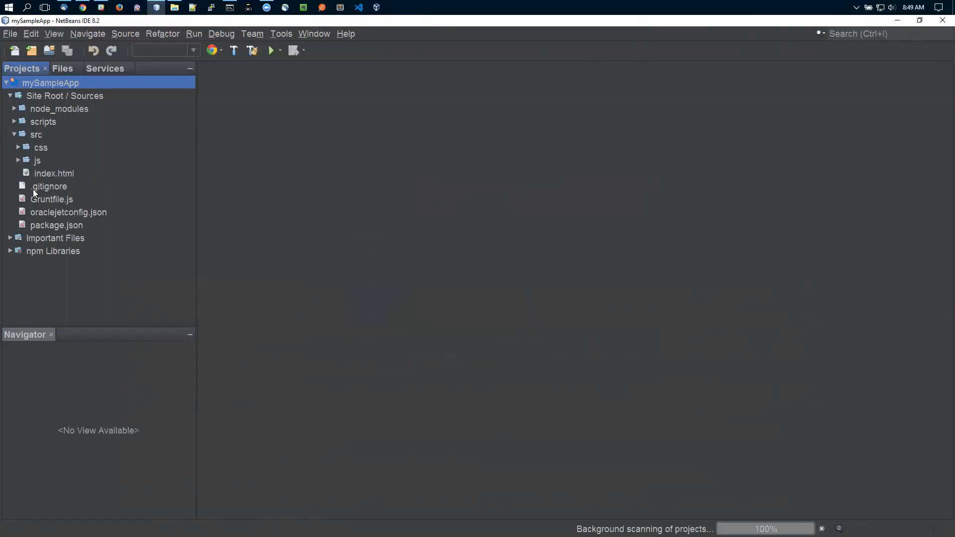
{"action": "left_click", "coordinate": [16, 135]}
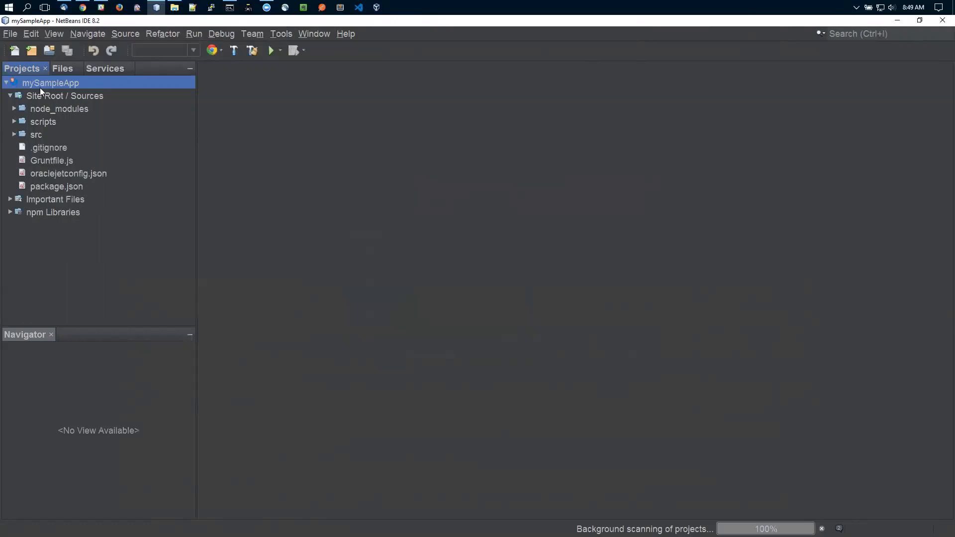
{"action": "mouse_move", "coordinate": [45, 88]}
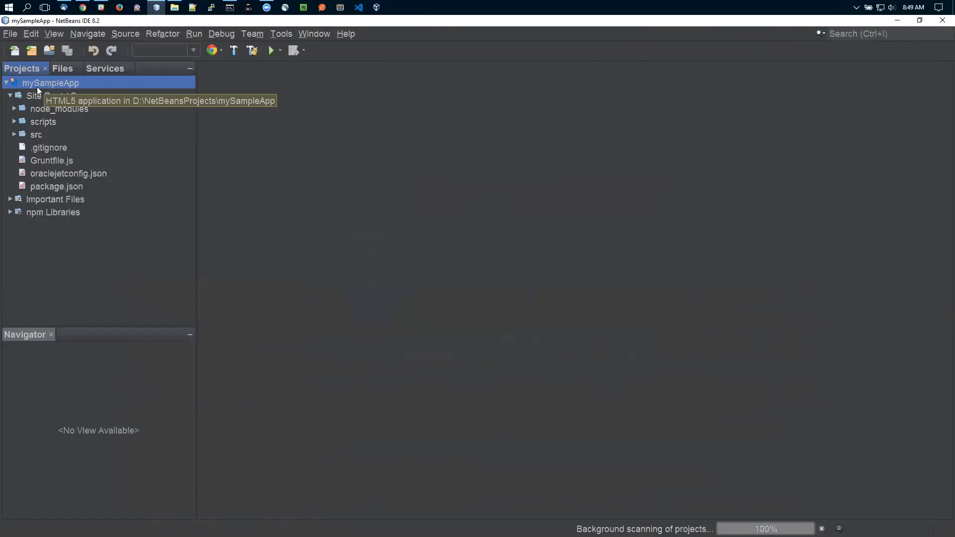
{"action": "mouse_move", "coordinate": [34, 67]}
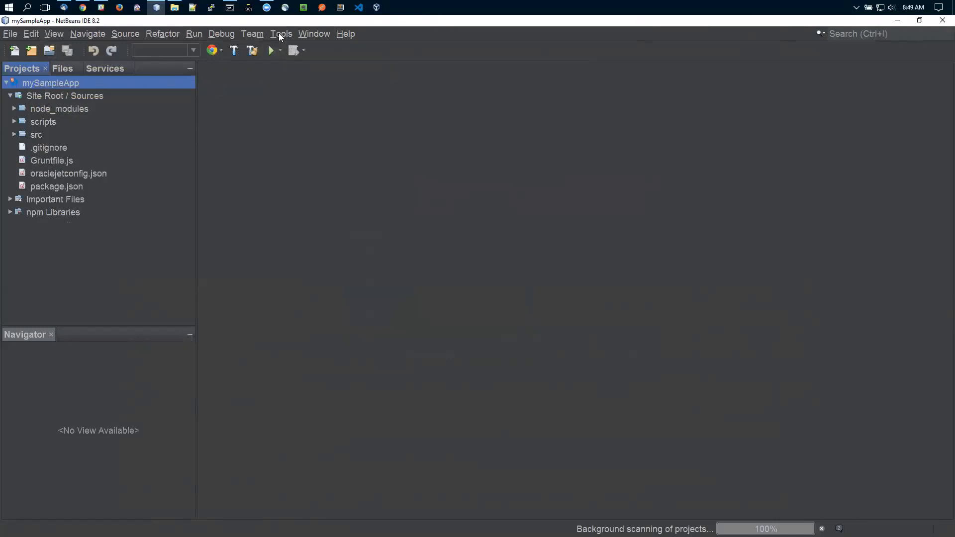
- Use Tools > Open in Terminal to start a terminal at mySampleApp
{"action": "left_click", "coordinate": [281, 33]}
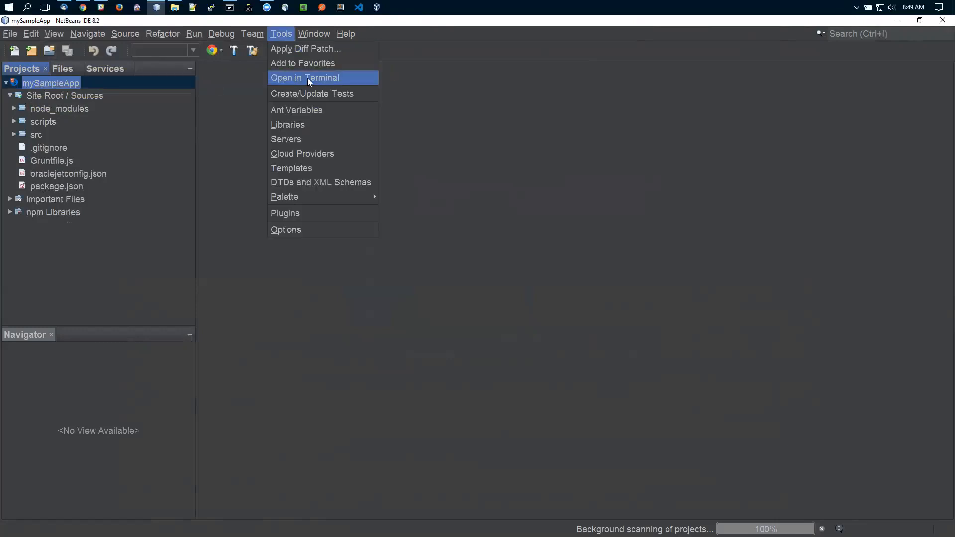
{"action": "left_click", "coordinate": [303, 77]}
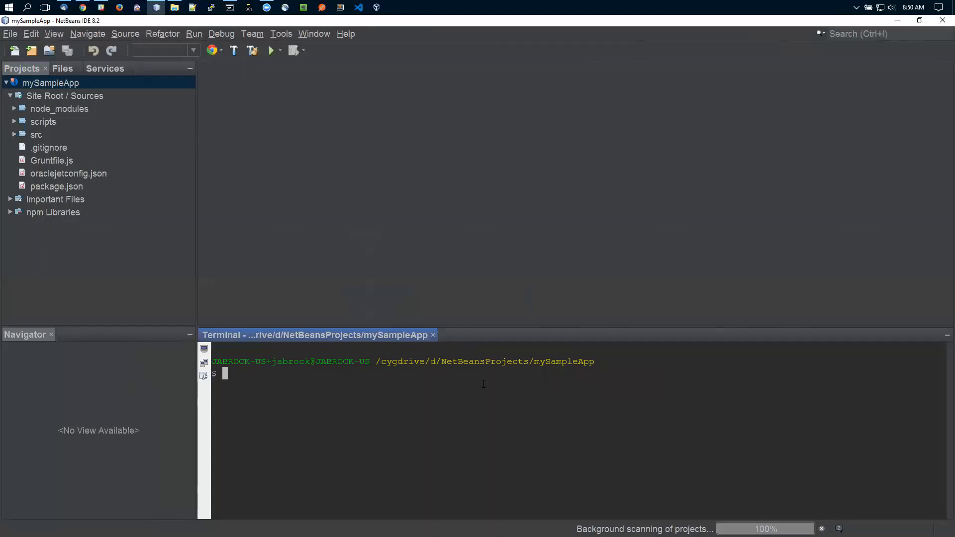
- Enter 'ojet build' at the mySampleApp terminal prompt
{"action": "type", "text": "ojet build"}
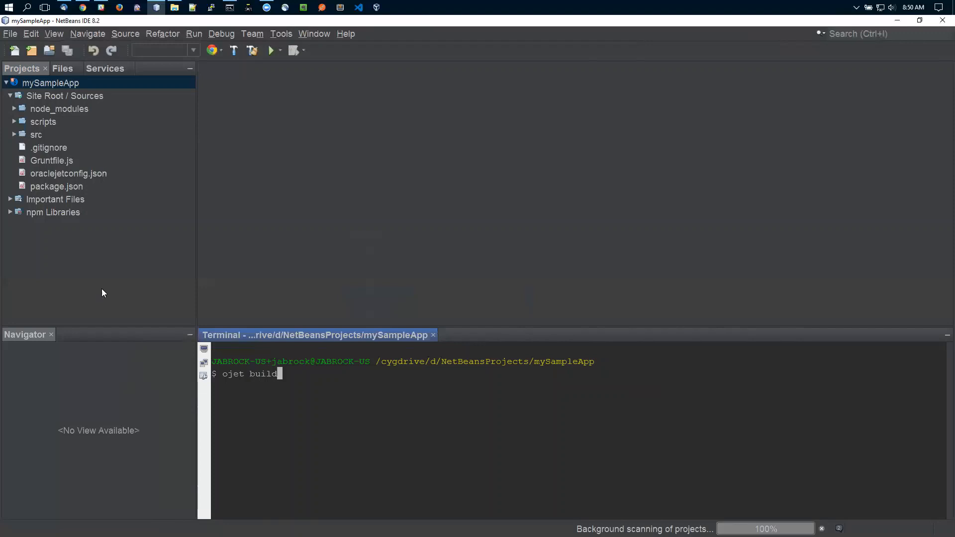
{"action": "mouse_move", "coordinate": [312, 382]}
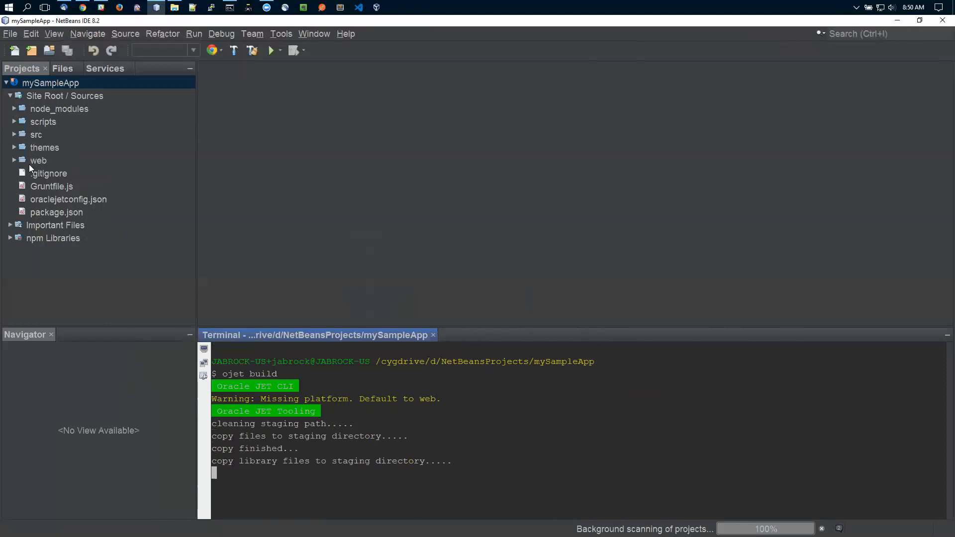
{"action": "mouse_move", "coordinate": [15, 146]}
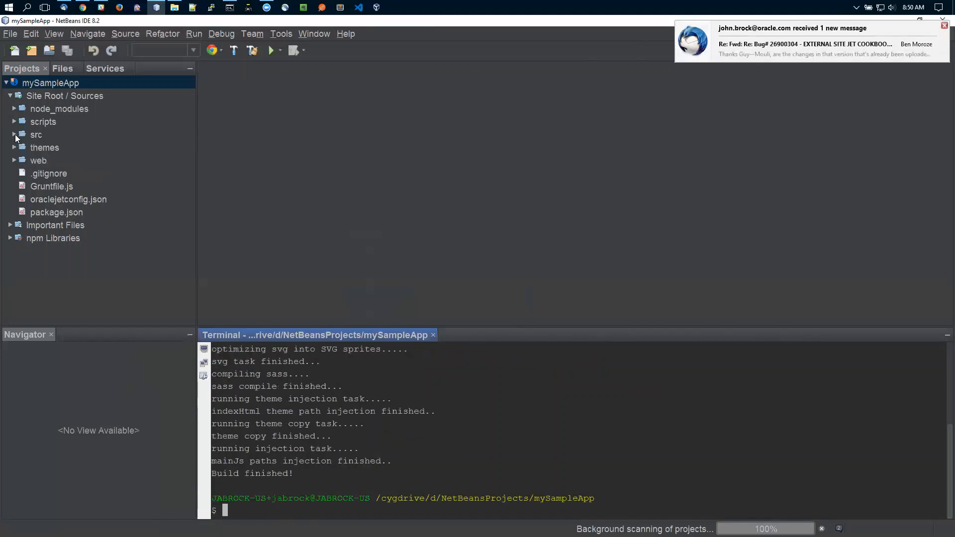
- Expand src, then briefly expand and collapse the generated web folder
{"action": "left_click", "coordinate": [14, 134]}
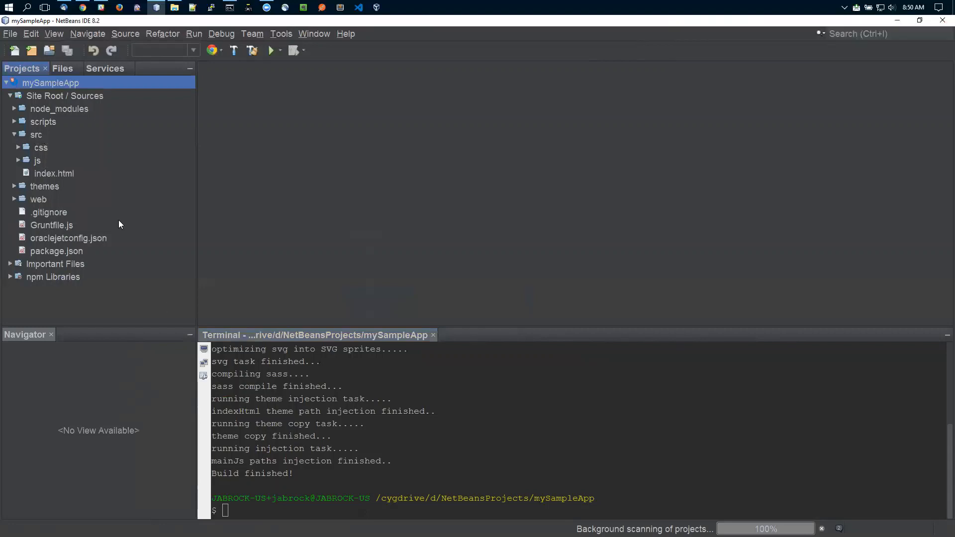
{"action": "left_click", "coordinate": [11, 199]}
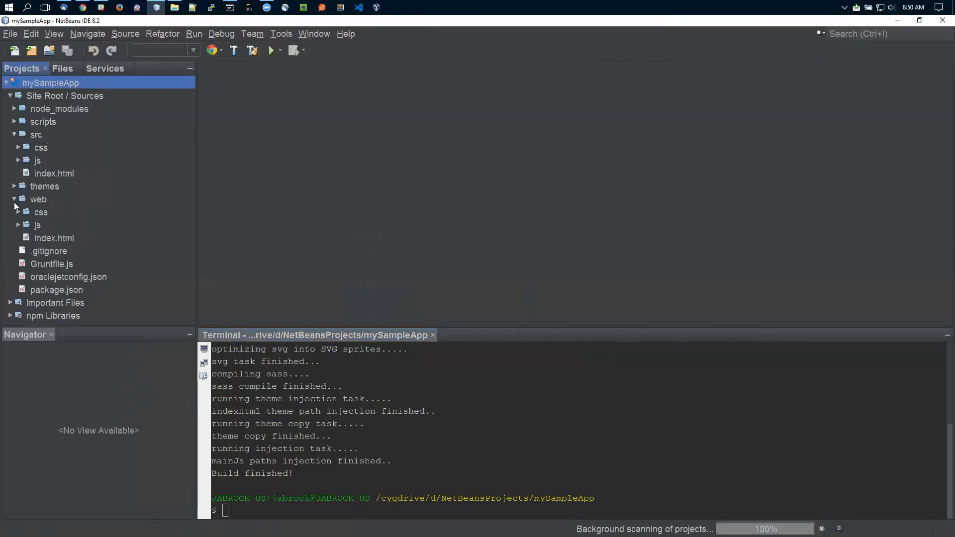
{"action": "left_click", "coordinate": [16, 199]}
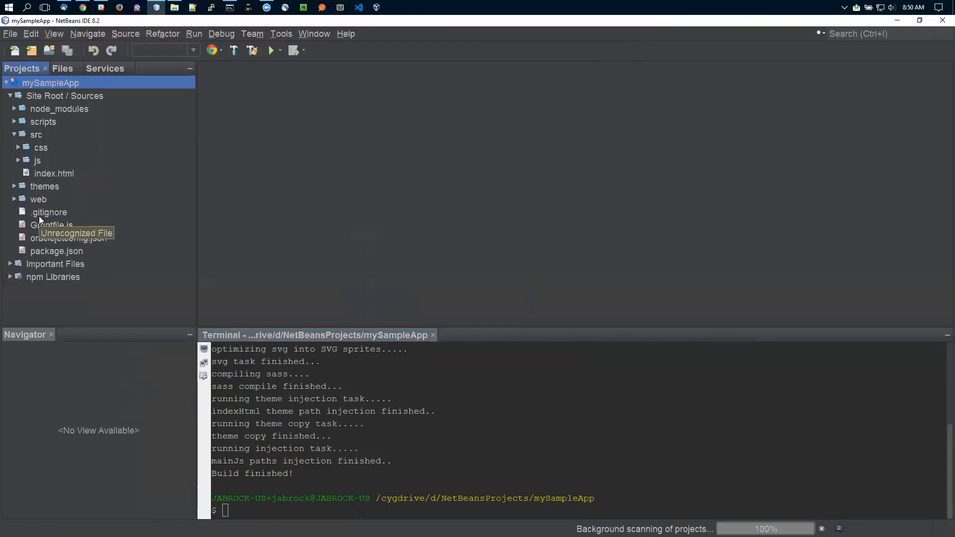
{"action": "mouse_move", "coordinate": [41, 220]}
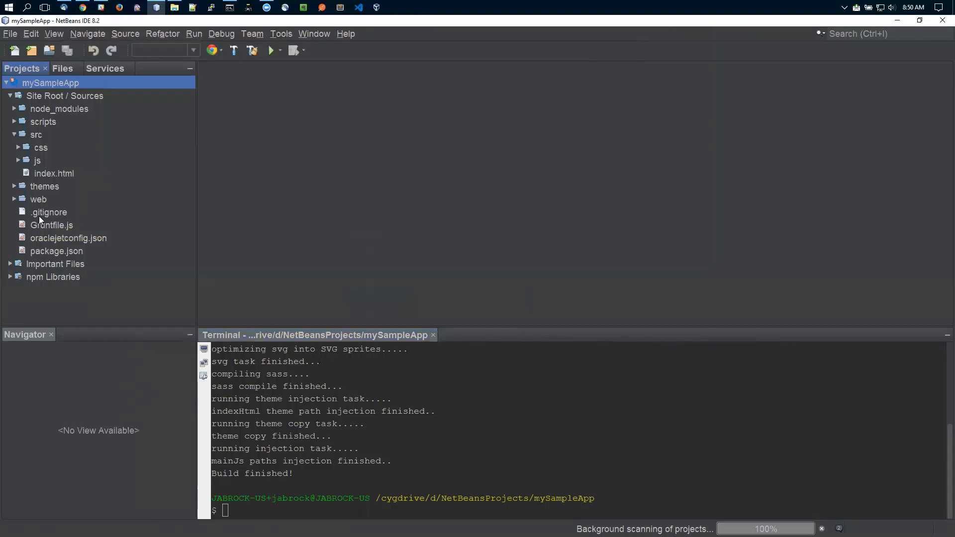
{"action": "mouse_move", "coordinate": [32, 216]}
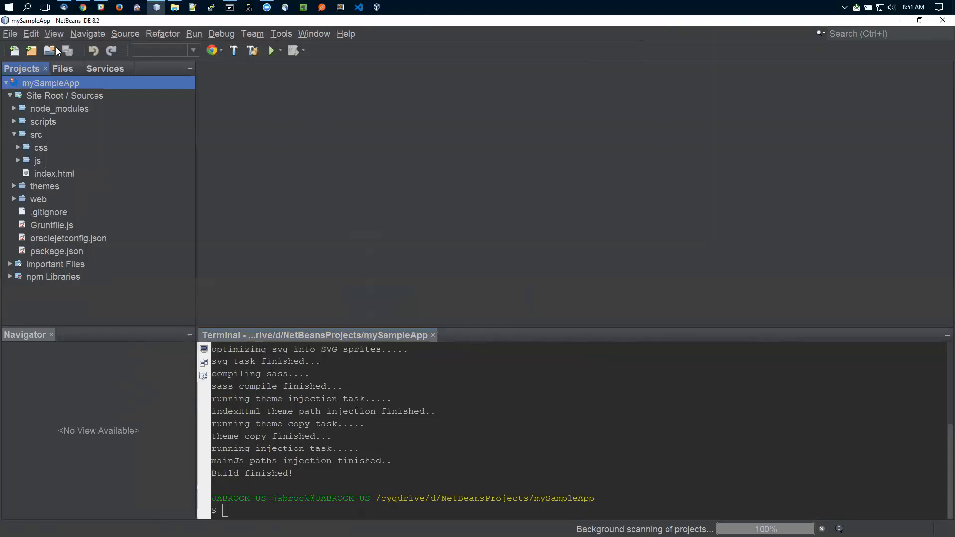
- Browse the samples in the New Project wizard, then cancel it
{"action": "left_click", "coordinate": [13, 51]}
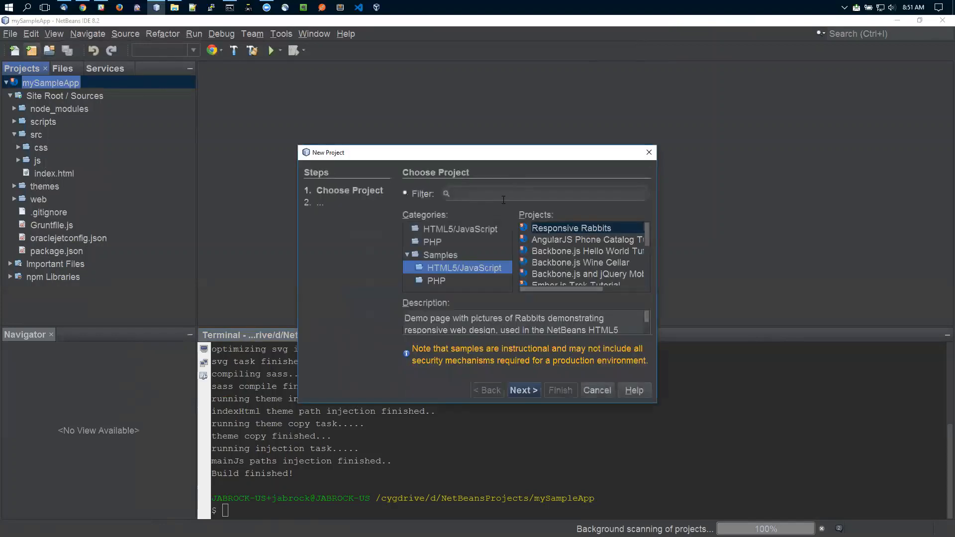
{"action": "scroll", "scroll_direction": "down", "scroll_amount": 3}
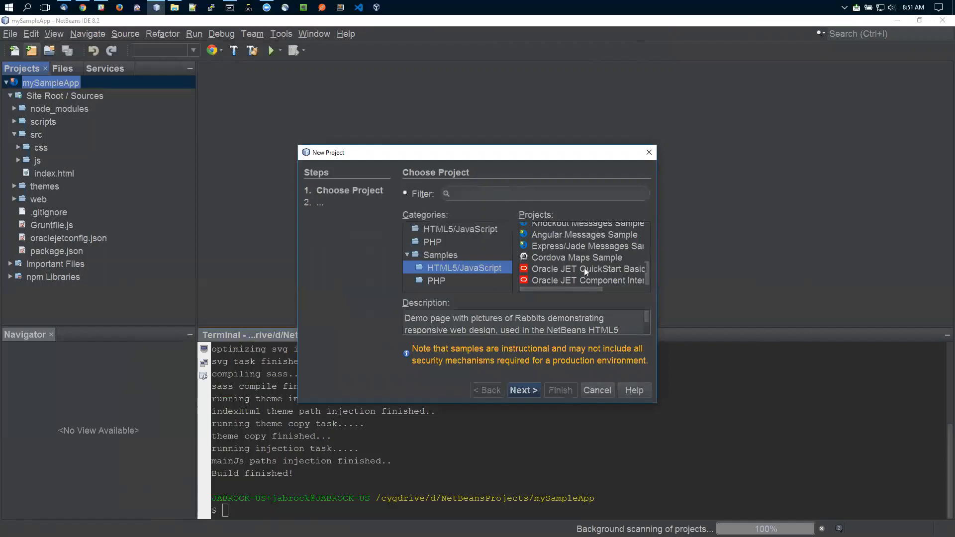
{"action": "left_click", "coordinate": [597, 389]}
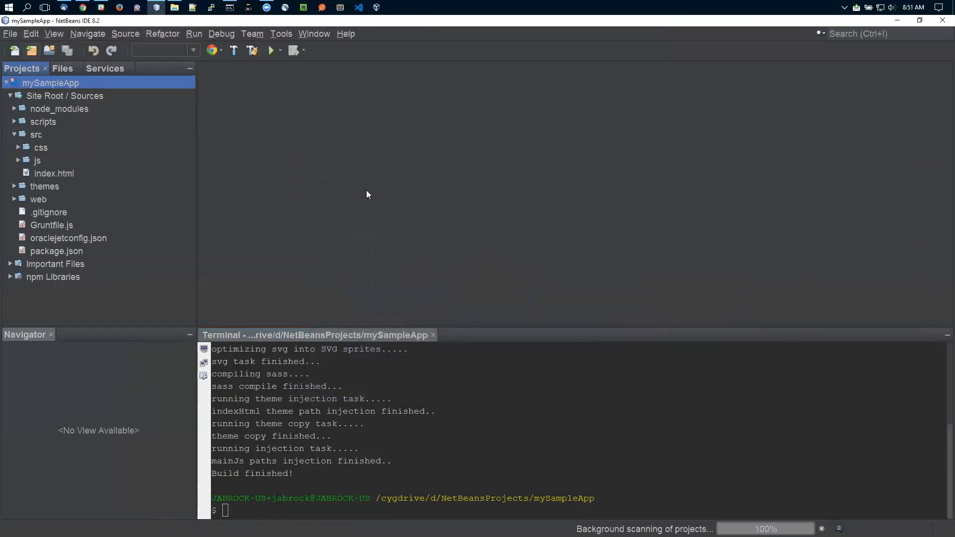
- Collapse the src node in the Projects window
{"action": "left_click", "coordinate": [14, 134]}
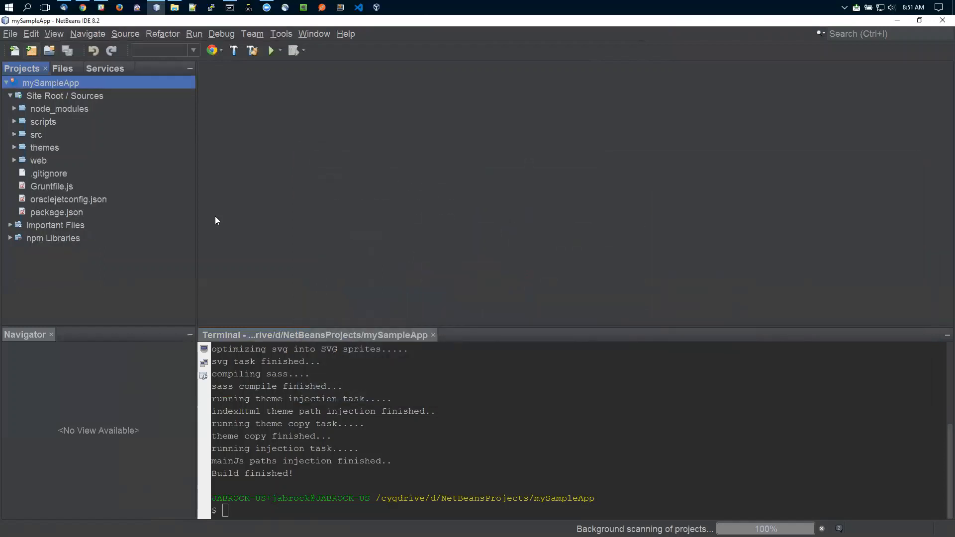
{"action": "mouse_move", "coordinate": [305, 224]}
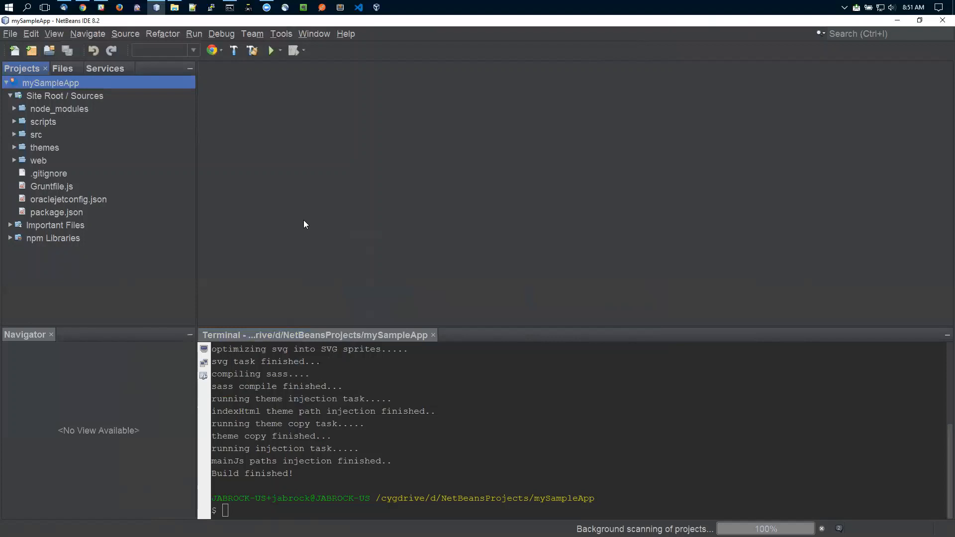
{"action": "mouse_move", "coordinate": [772, 466]}
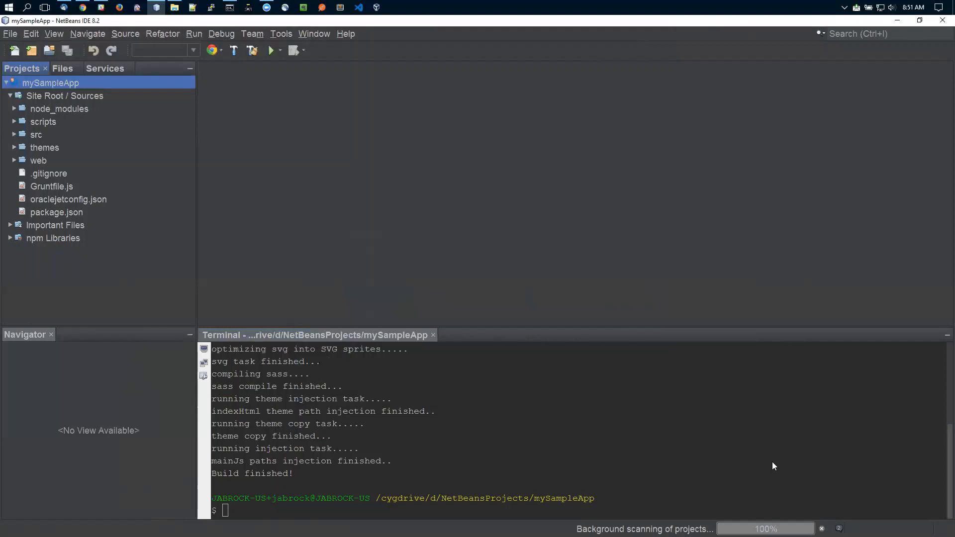